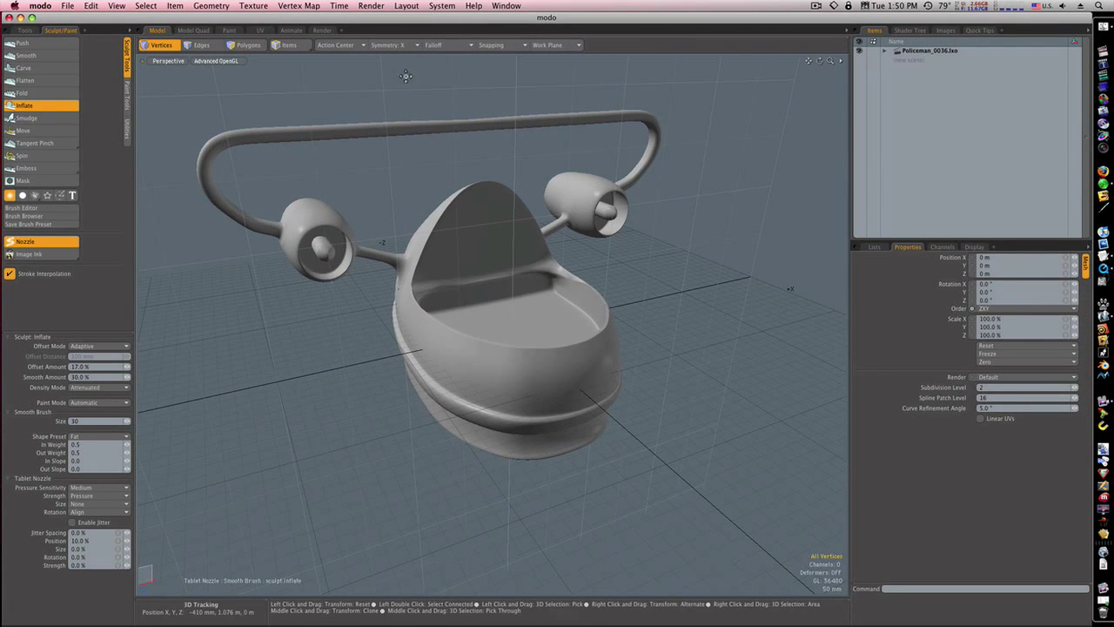
mouse_move(602, 385)
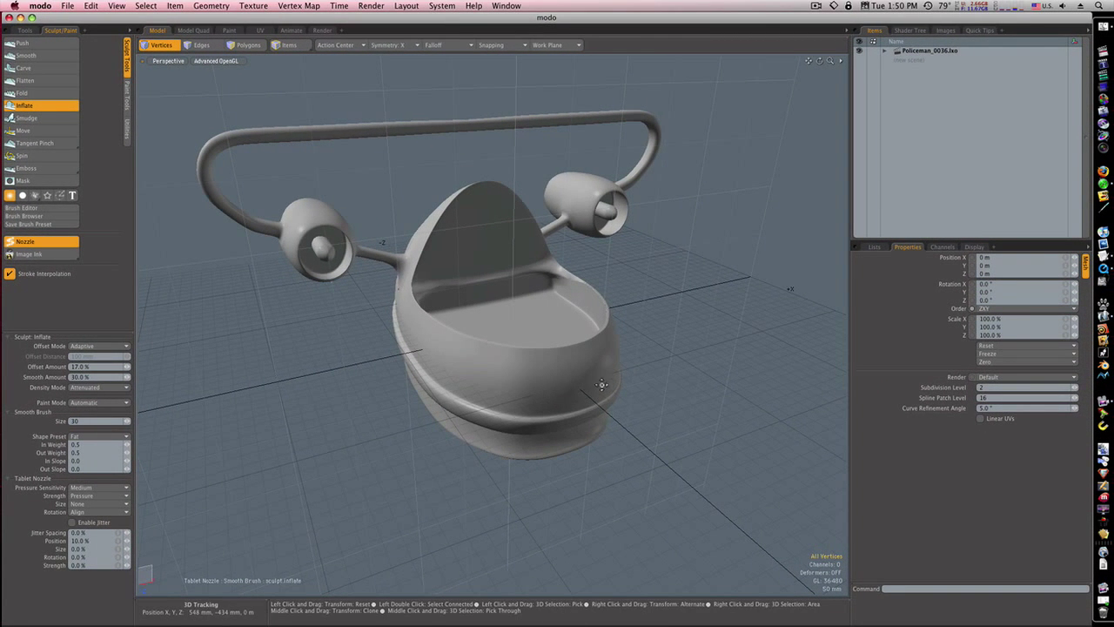
mouse_move(560, 356)
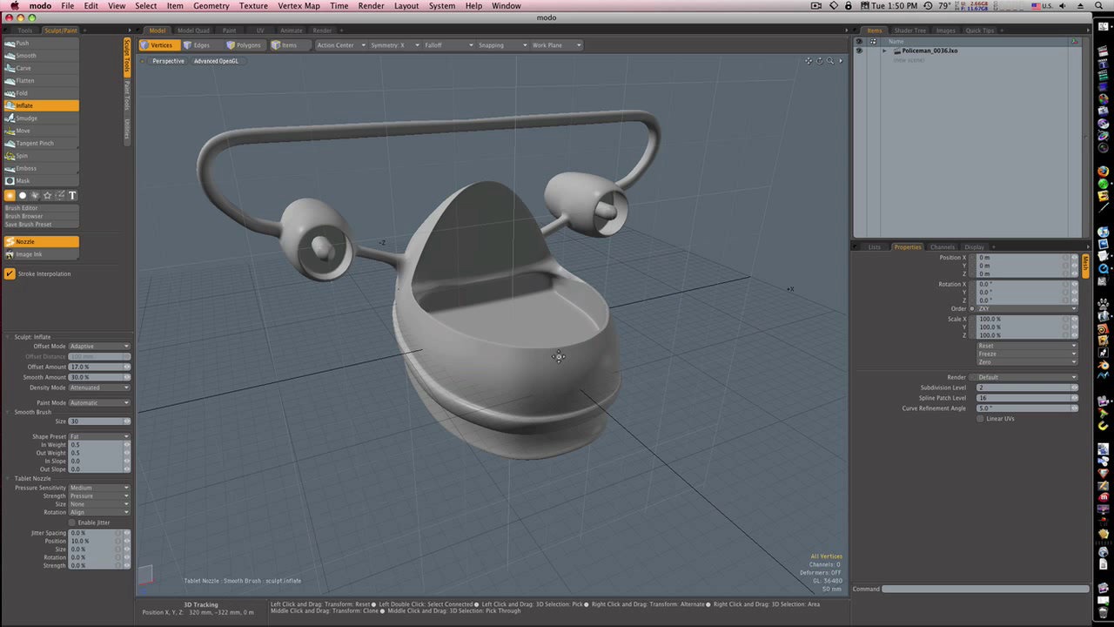
mouse_move(528, 357)
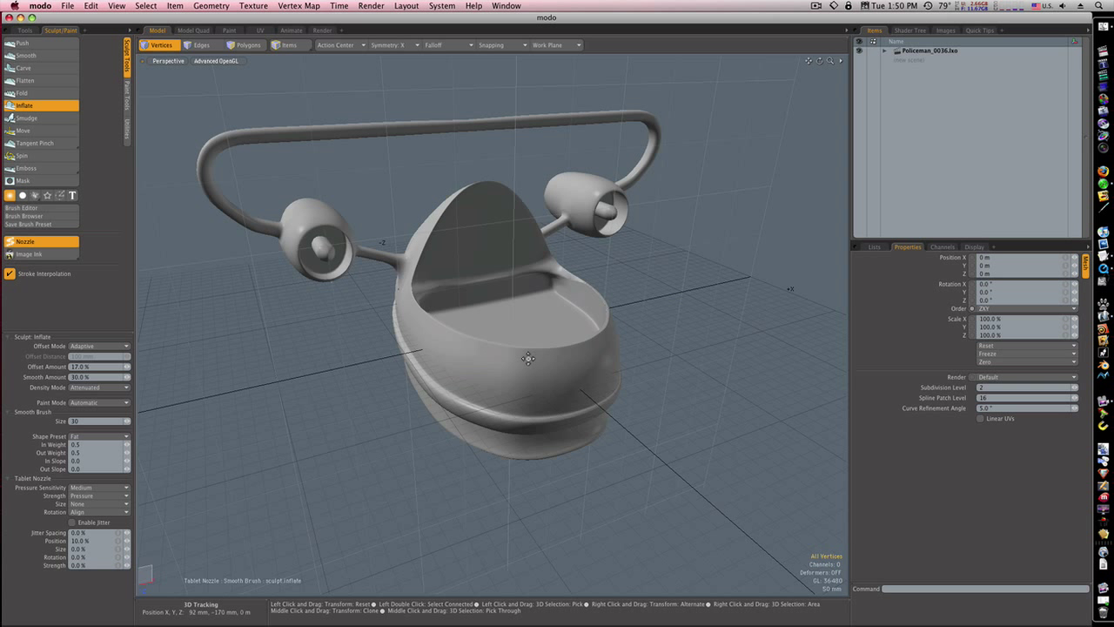
Step: Load the Margaret.lxo scene with the woman's head, hair, camera and light
left_click_drag(529, 358, 493, 389)
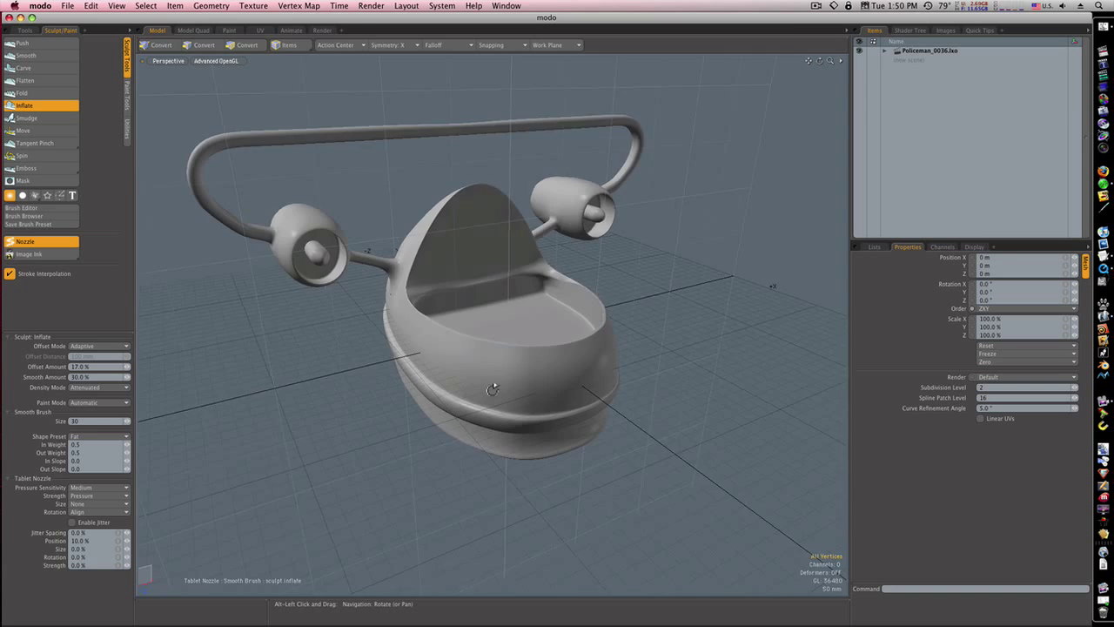
left_click_drag(493, 389, 460, 404)
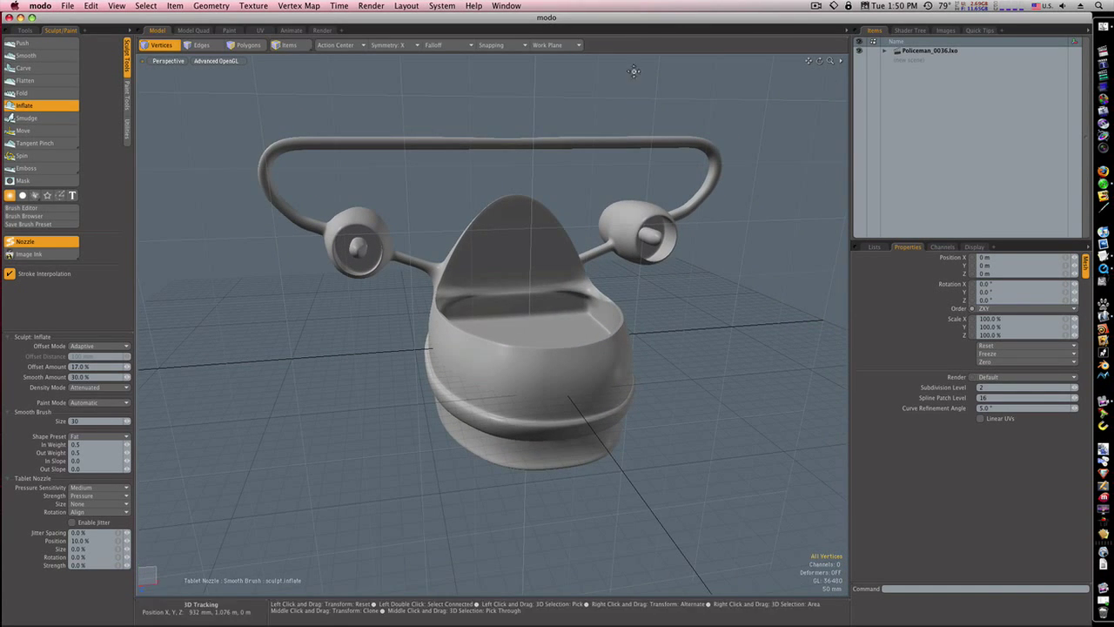
left_click(65, 6)
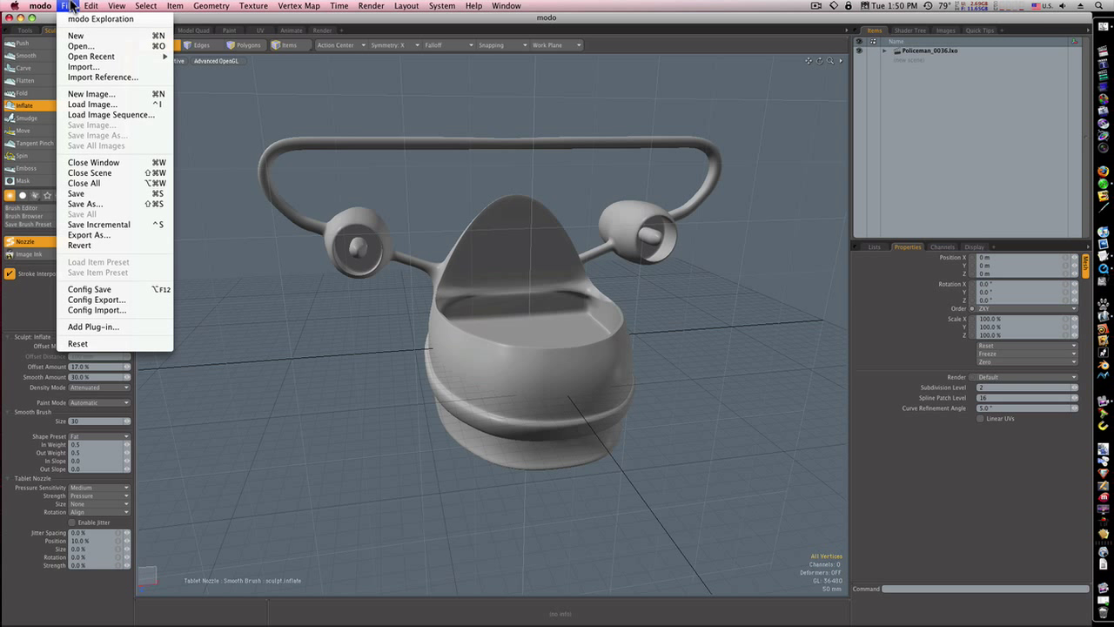
left_click(80, 45)
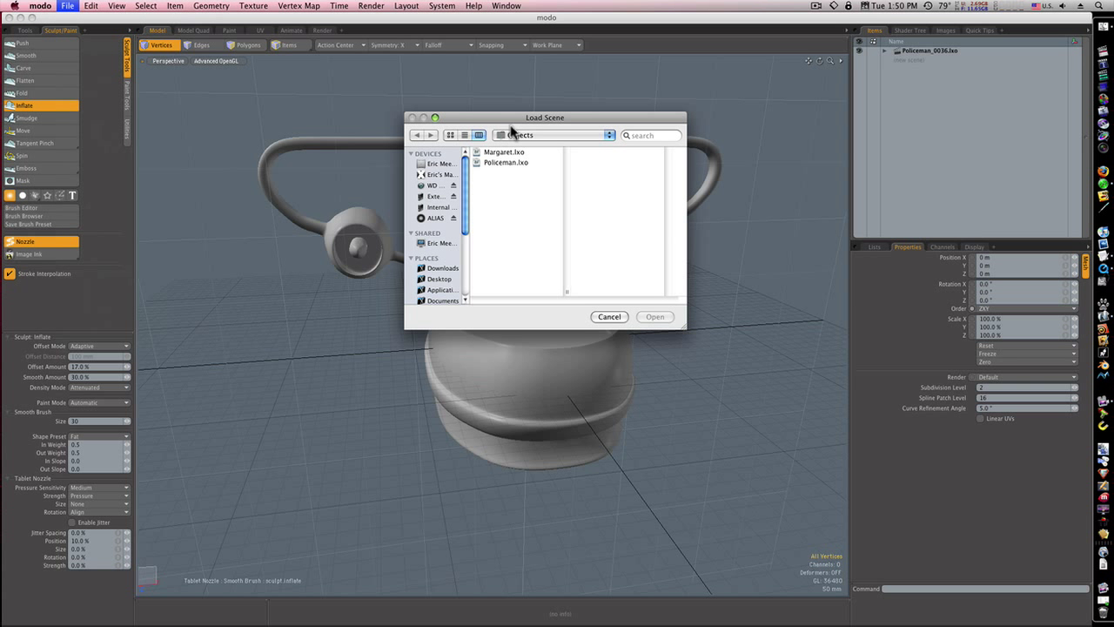
left_click(504, 151)
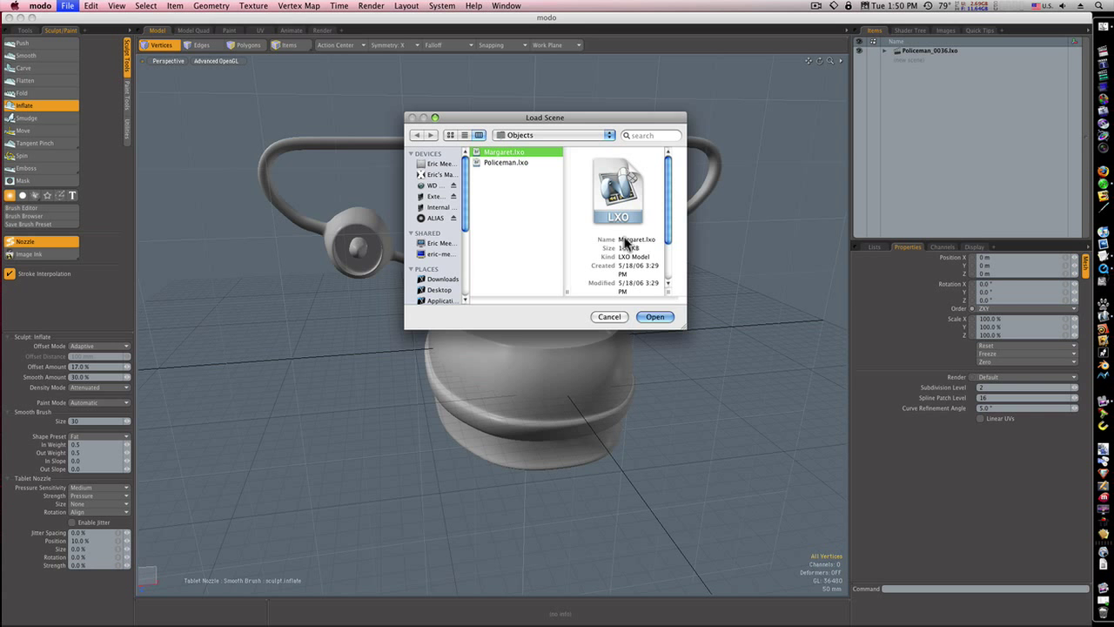
left_click(654, 316)
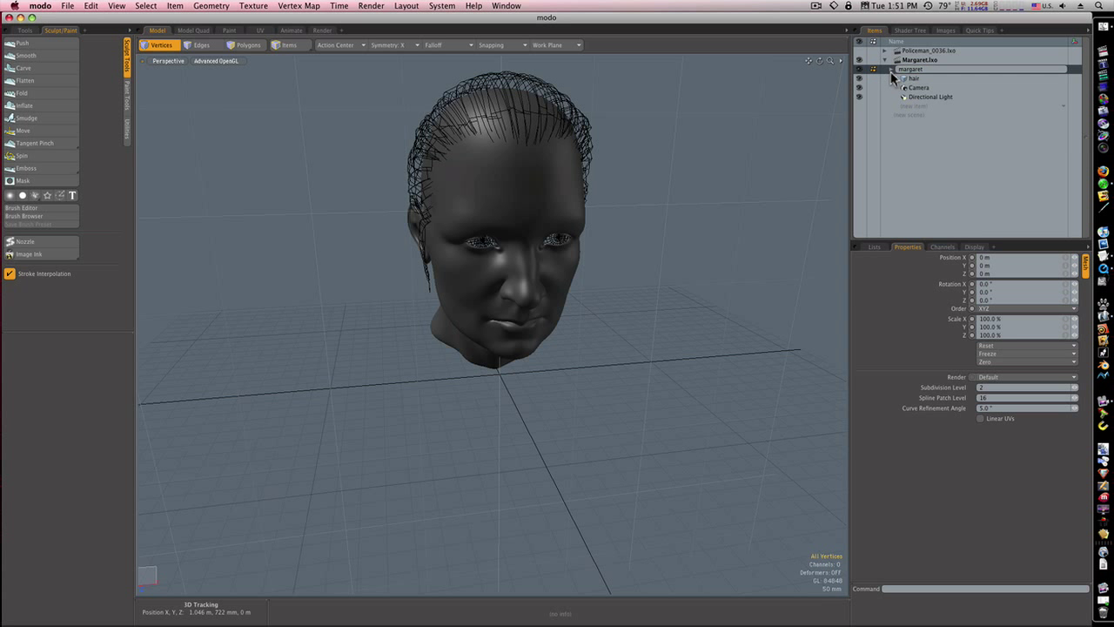
Step: Delete margaret's eyes and hair layers, then begin removing the Hair material in Shader Tree
left_click(912, 69)
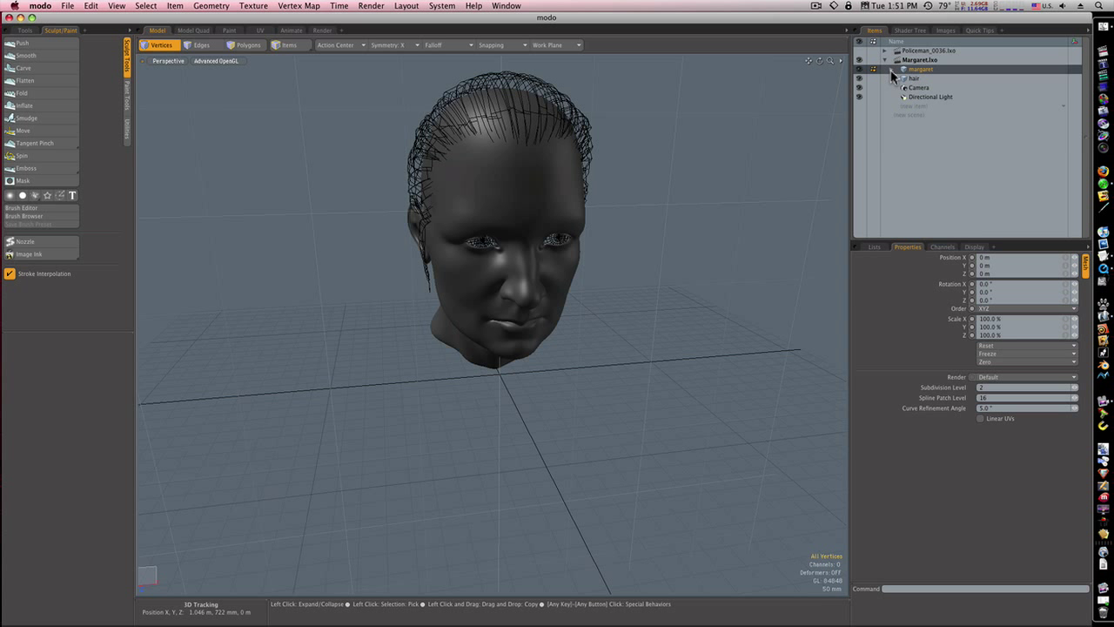
left_click(898, 69)
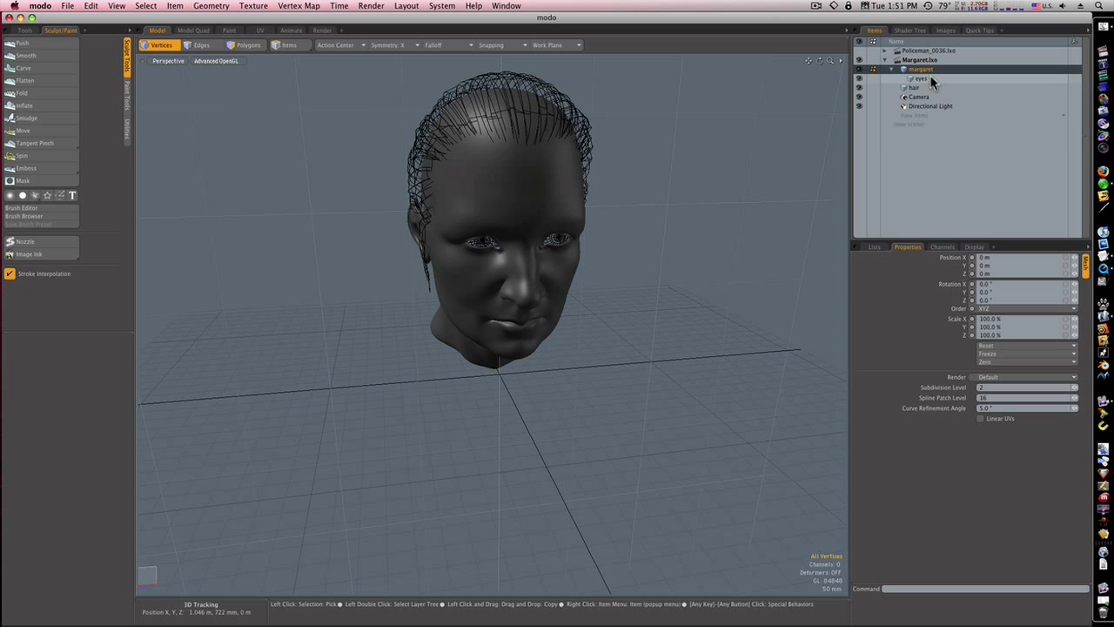
right_click(921, 69)
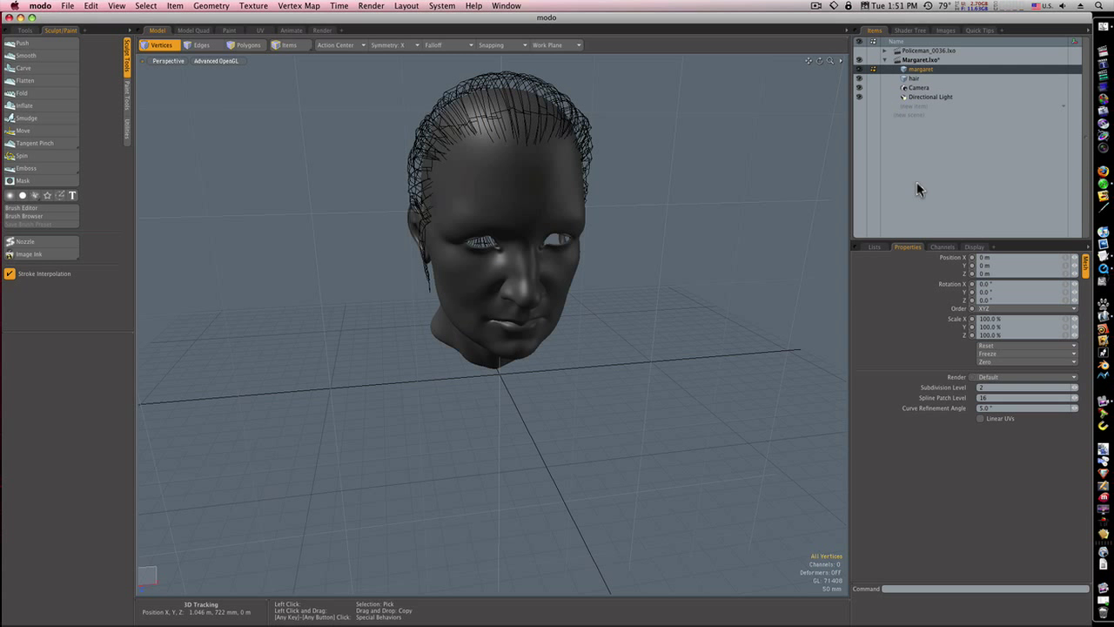
left_click(915, 78)
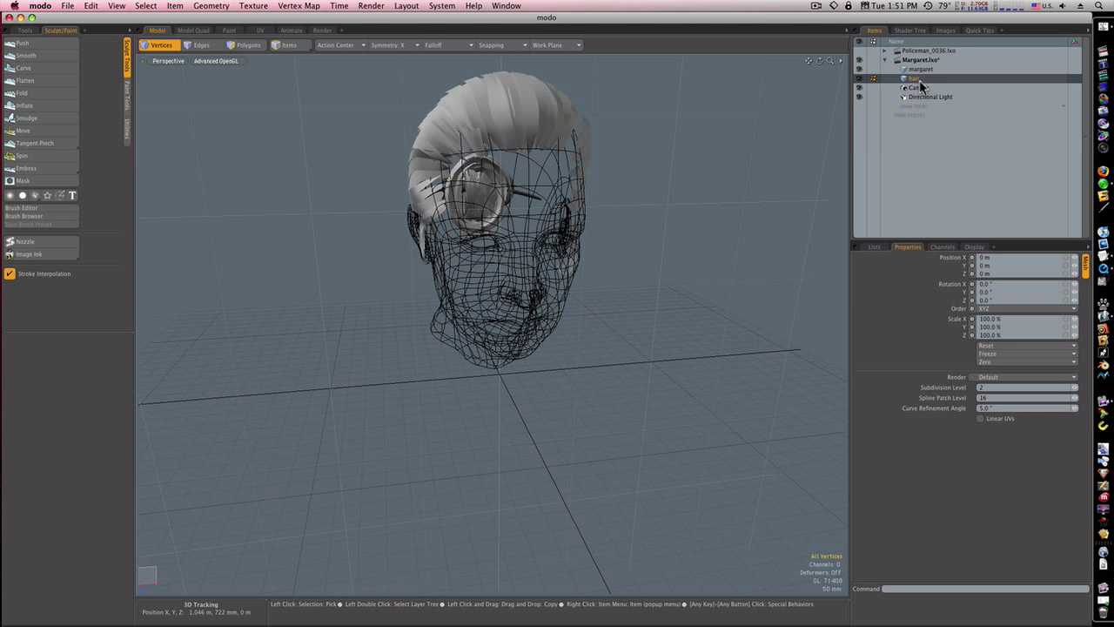
left_click(915, 79)
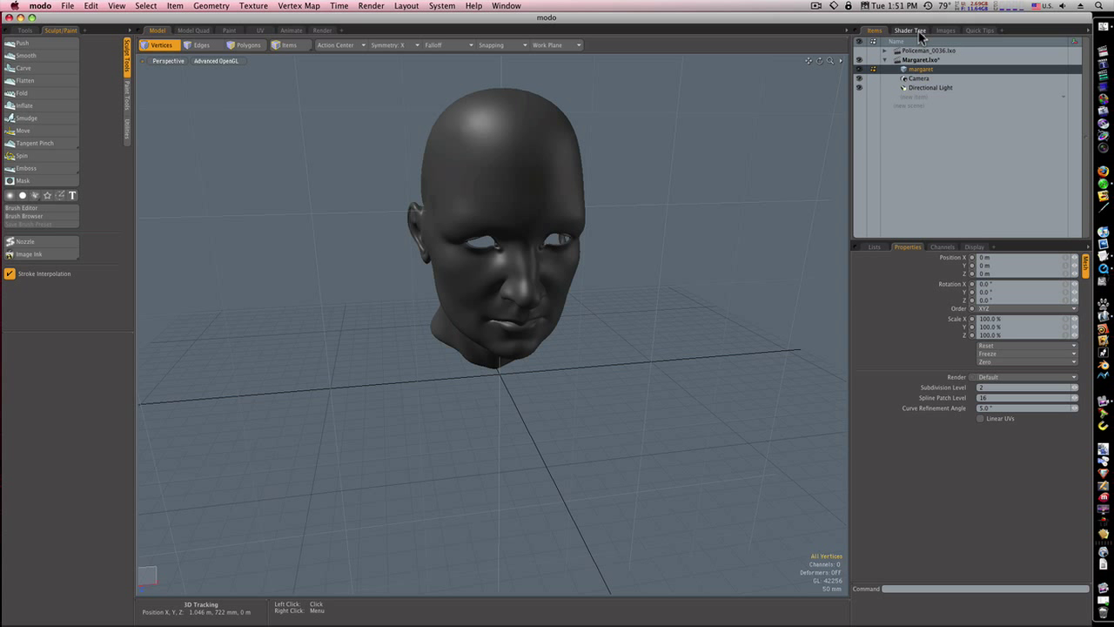
left_click(909, 31)
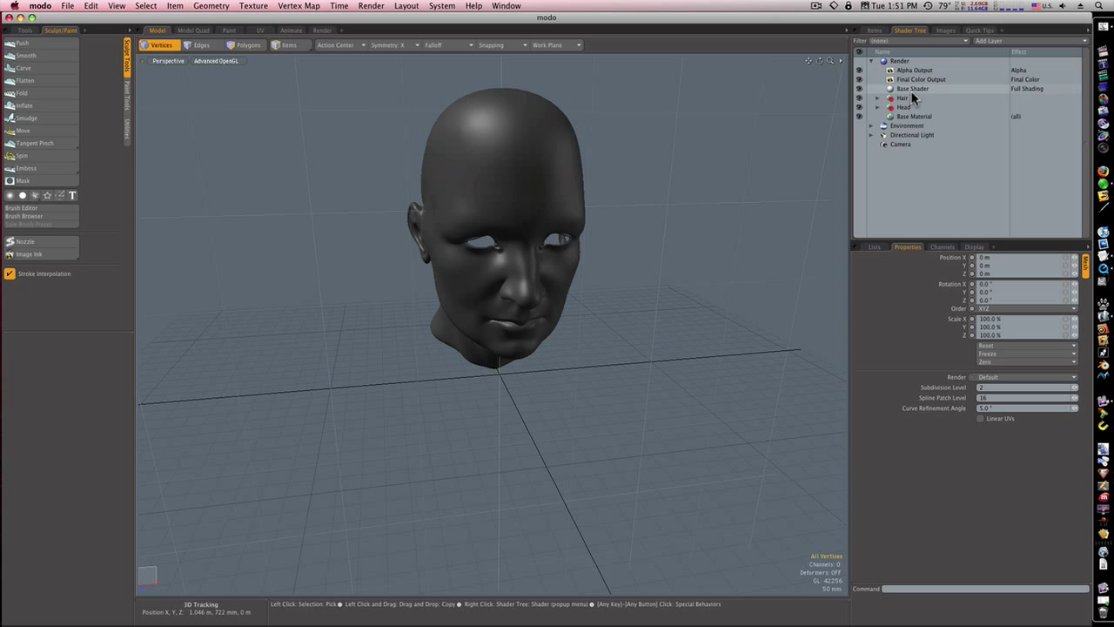
right_click(912, 88)
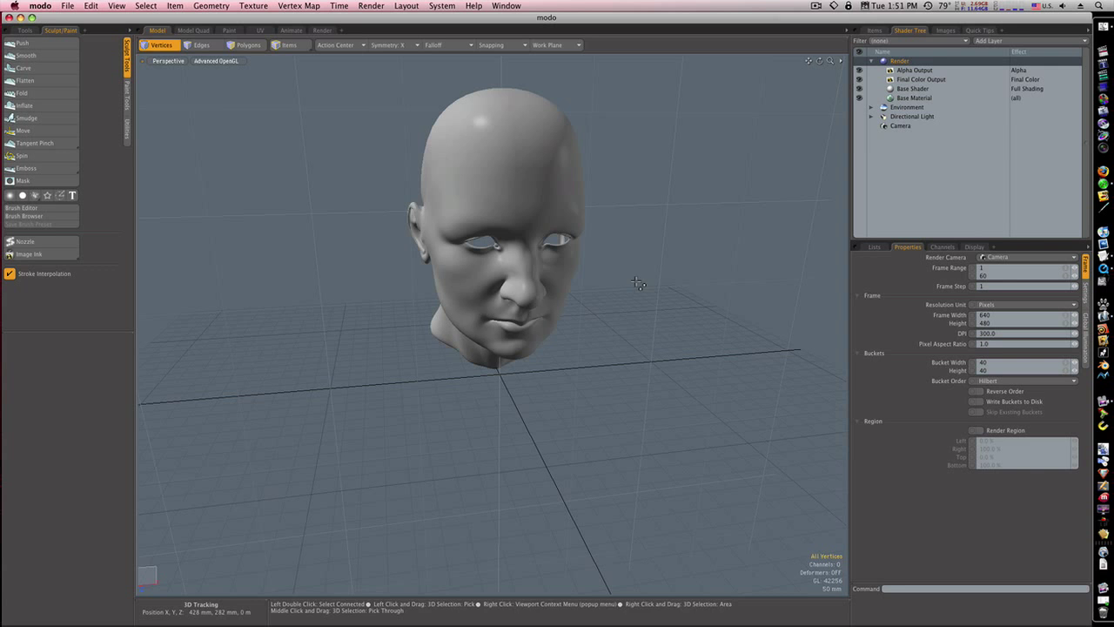
left_click_drag(635, 283, 538, 279)
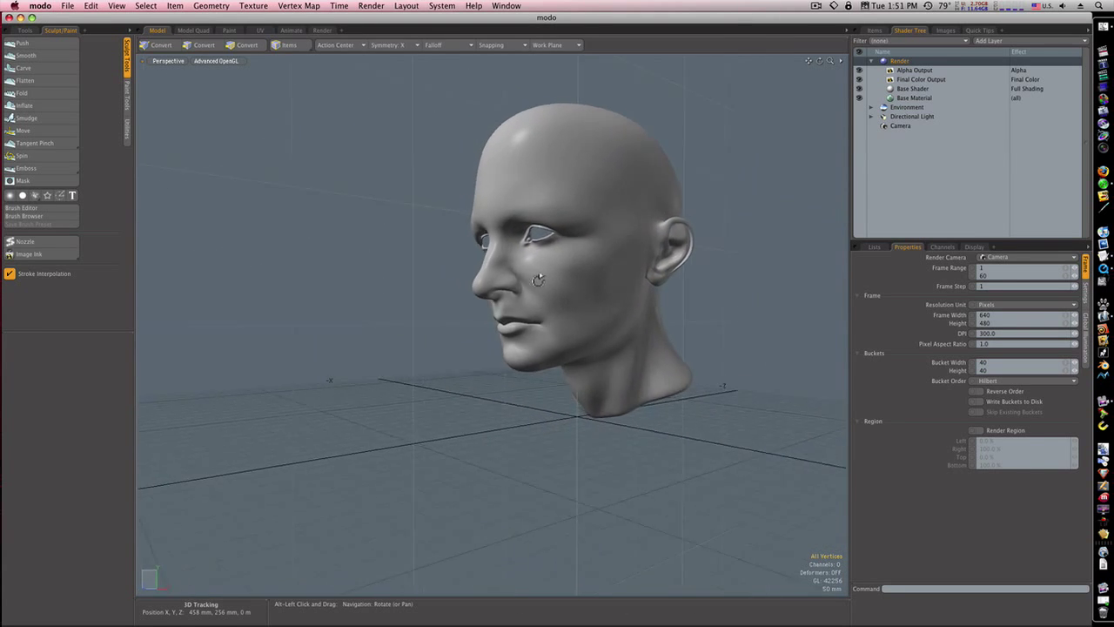
left_click_drag(538, 279, 524, 290)
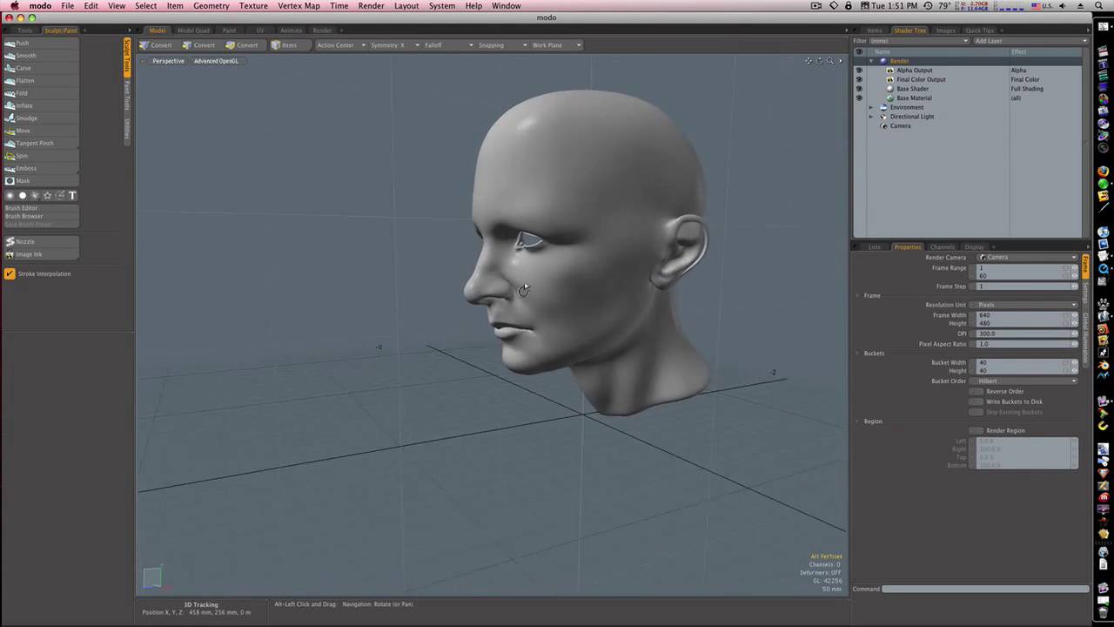
left_click_drag(522, 288, 577, 280)
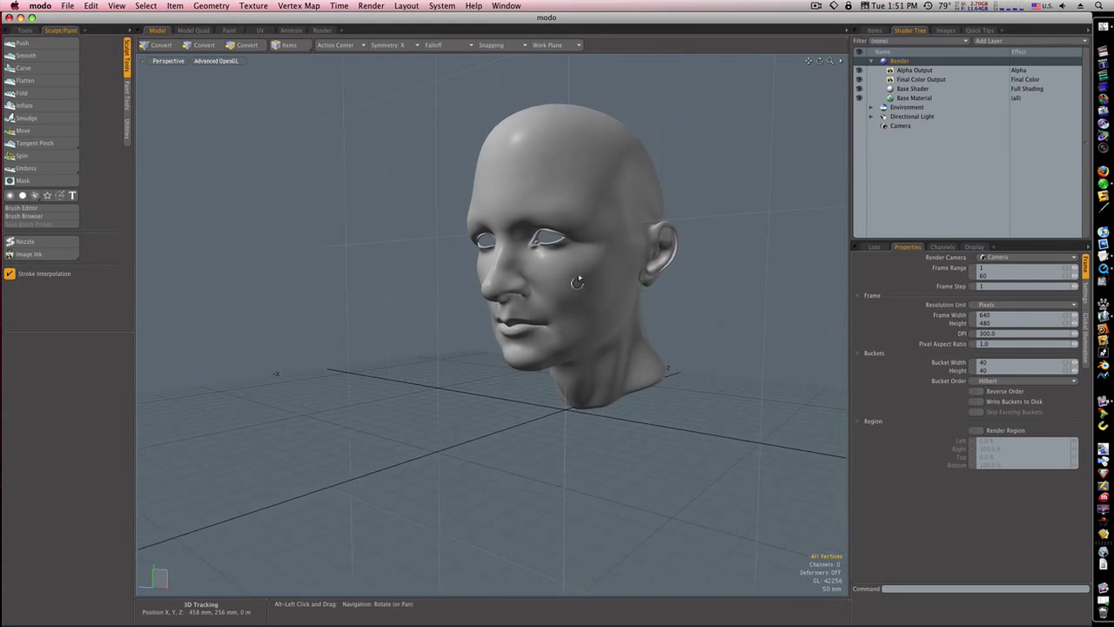
left_click_drag(577, 281, 589, 281)
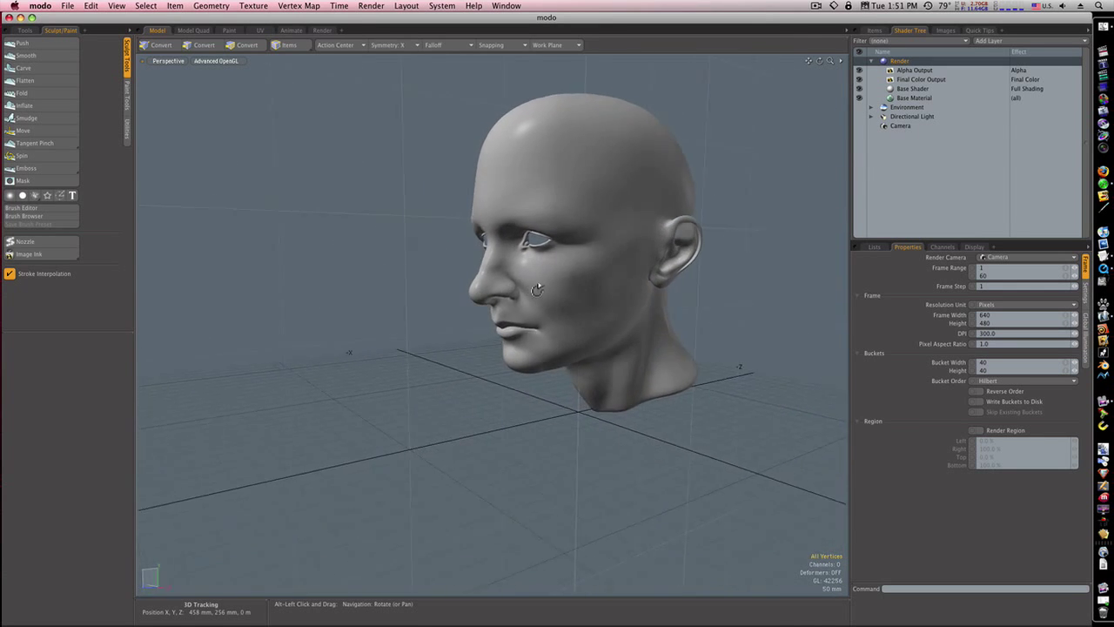
left_click_drag(538, 289, 579, 292)
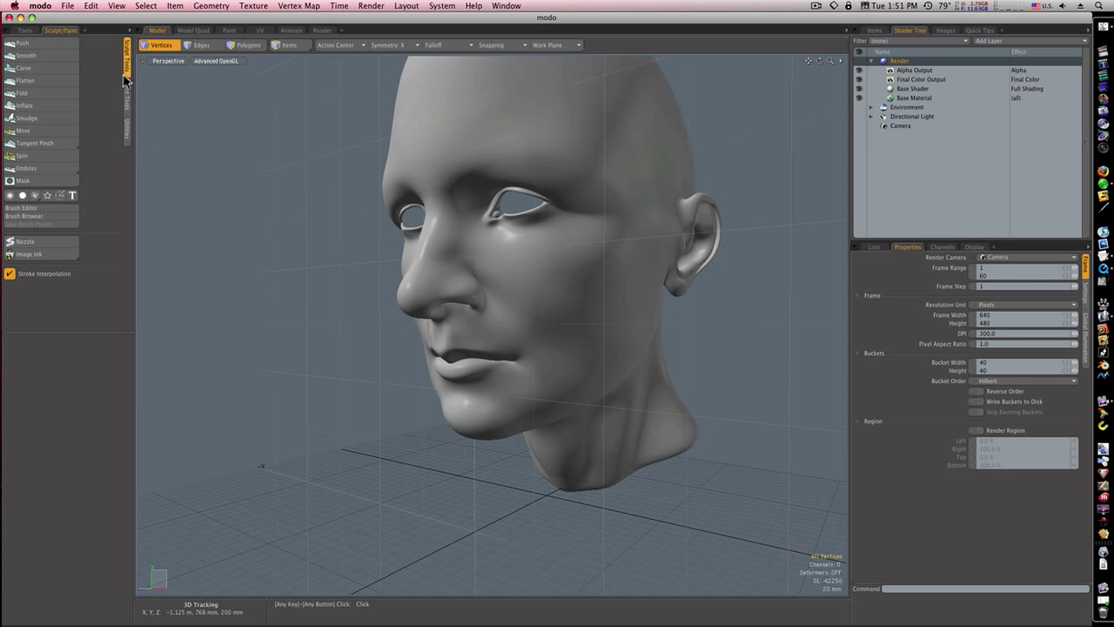
mouse_move(68, 91)
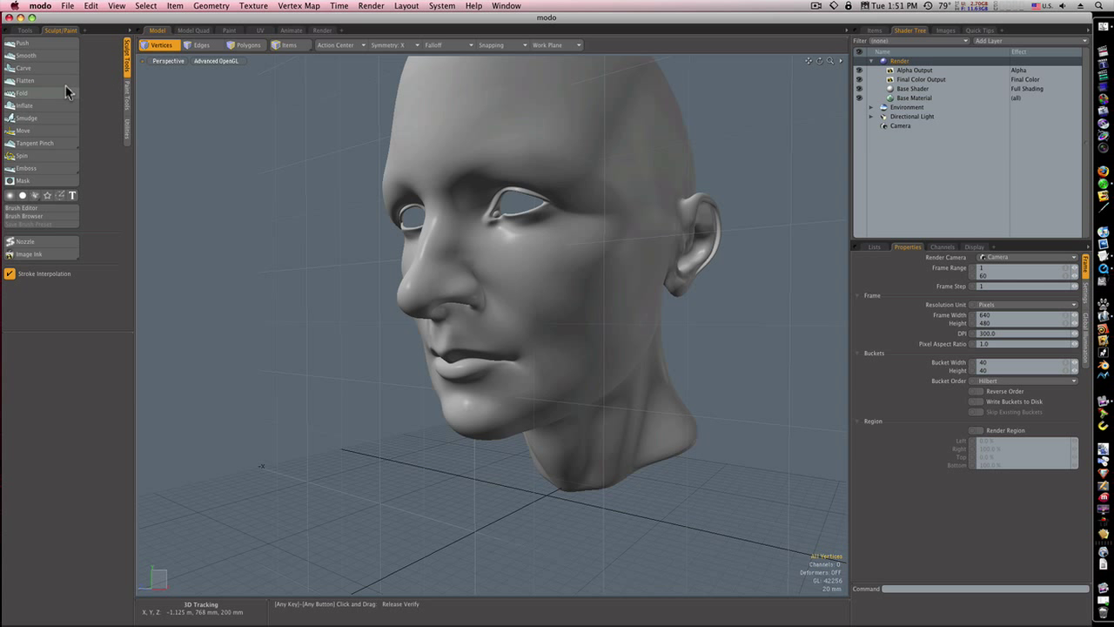
Step: Inflate the lips and lower face with the Inflate brush, viewed from three-quarters
left_click(25, 105)
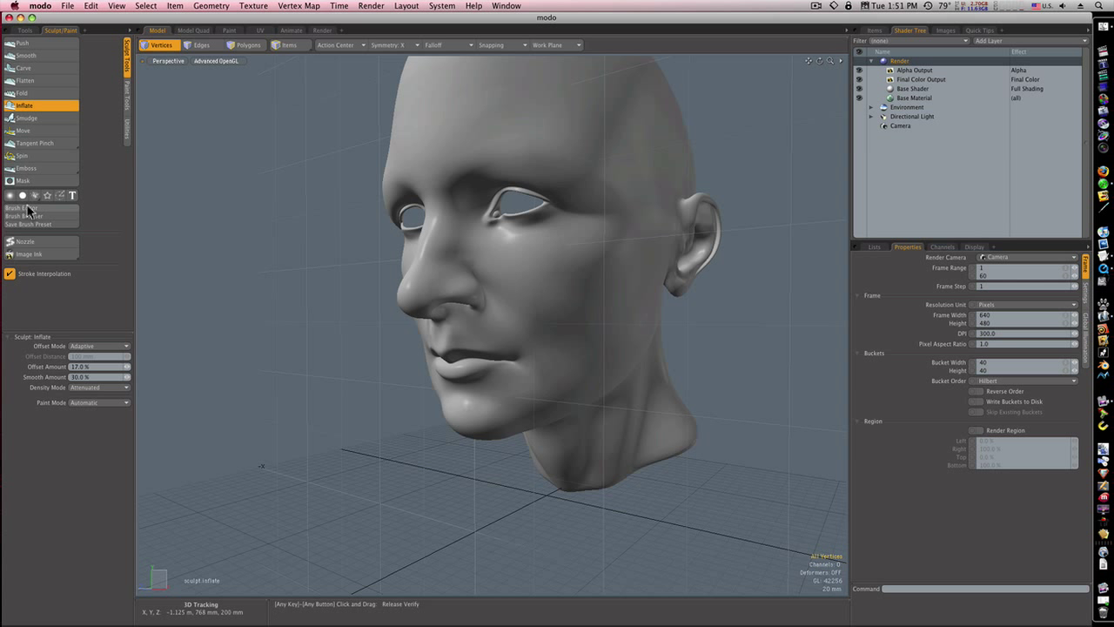
left_click(26, 241)
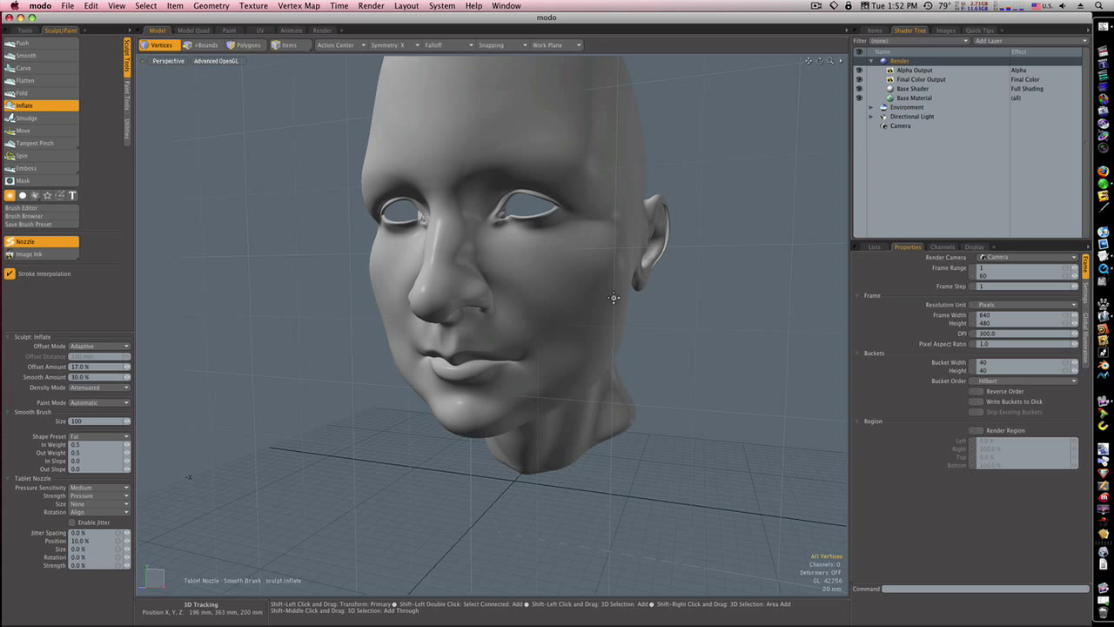
left_click_drag(609, 296, 549, 355)
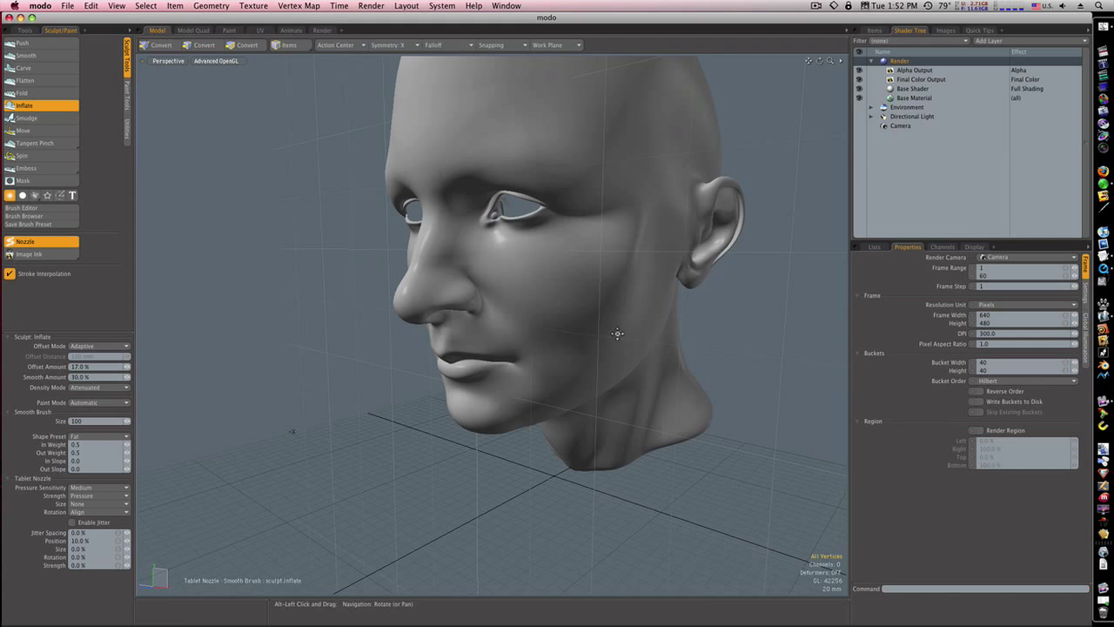
left_click_drag(619, 333, 642, 334)
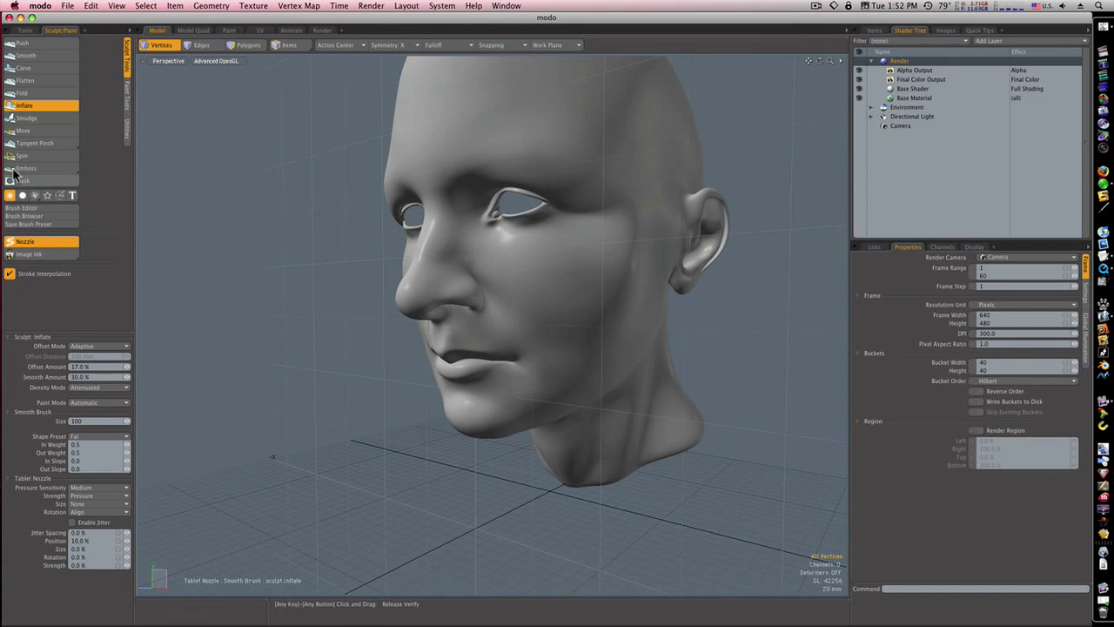
Step: Drag the chin downward and build its volume, alternating Move and Inflate brushes
left_click(24, 129)
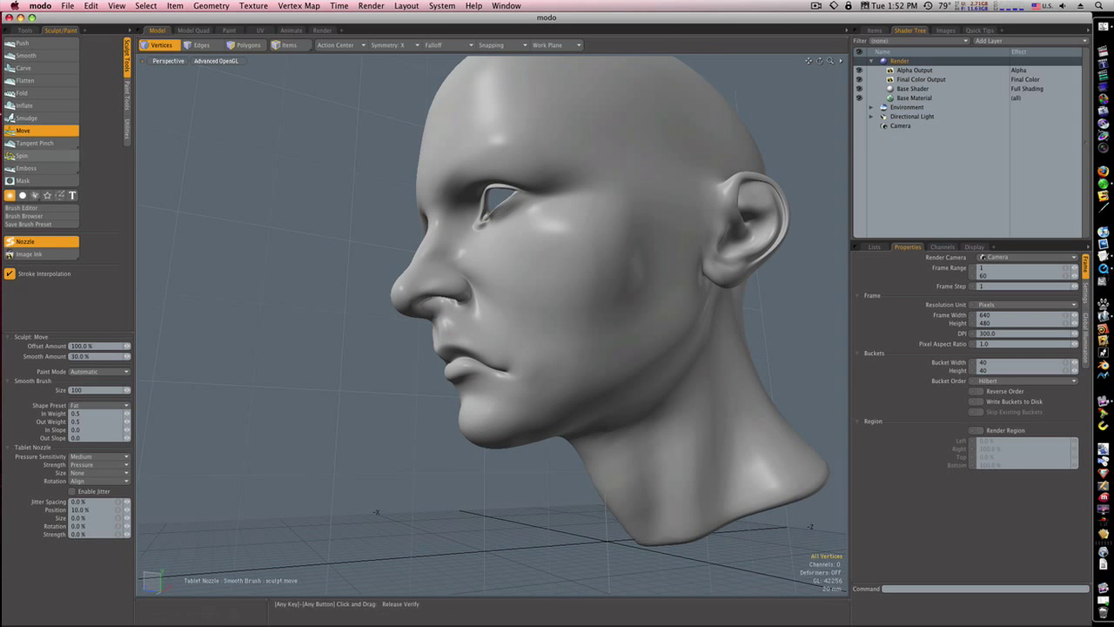
left_click(23, 106)
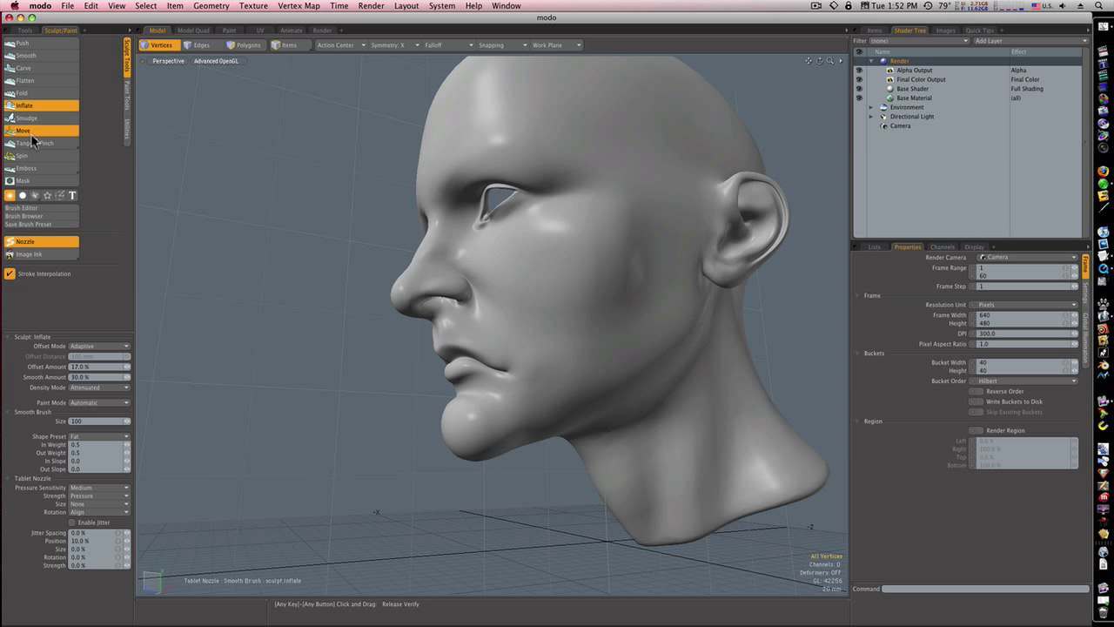
left_click(23, 131)
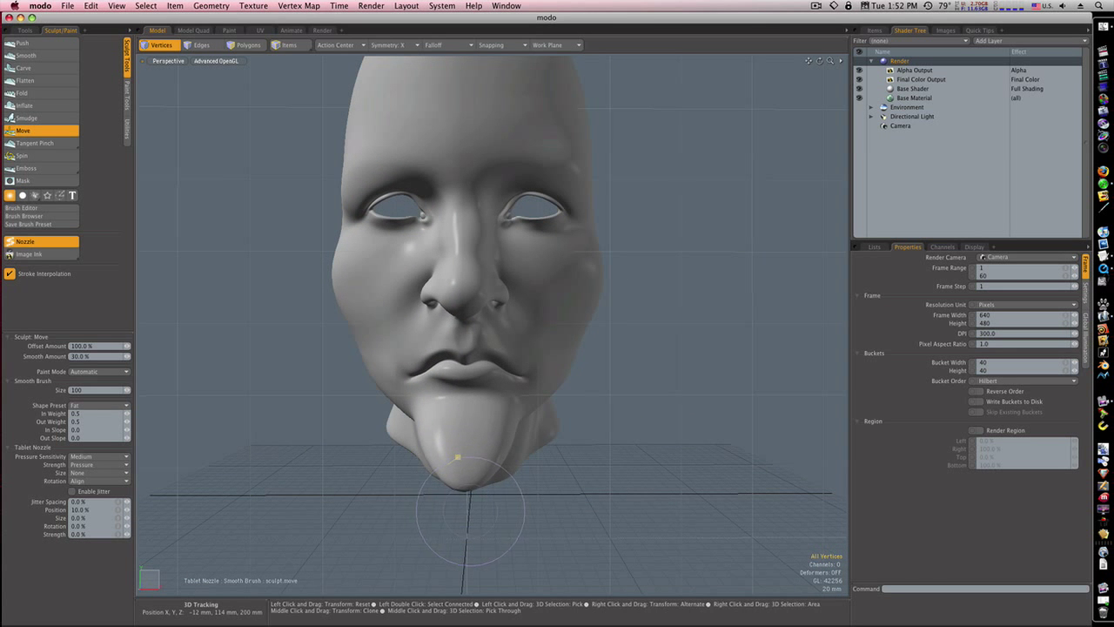
left_click(24, 106)
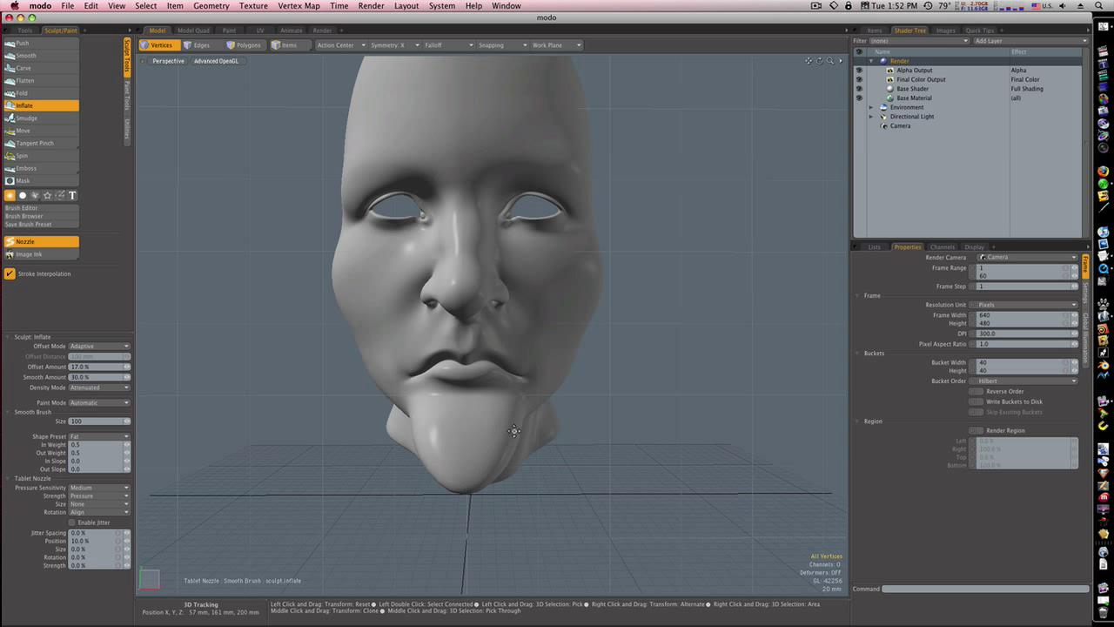
left_click_drag(514, 431, 535, 490)
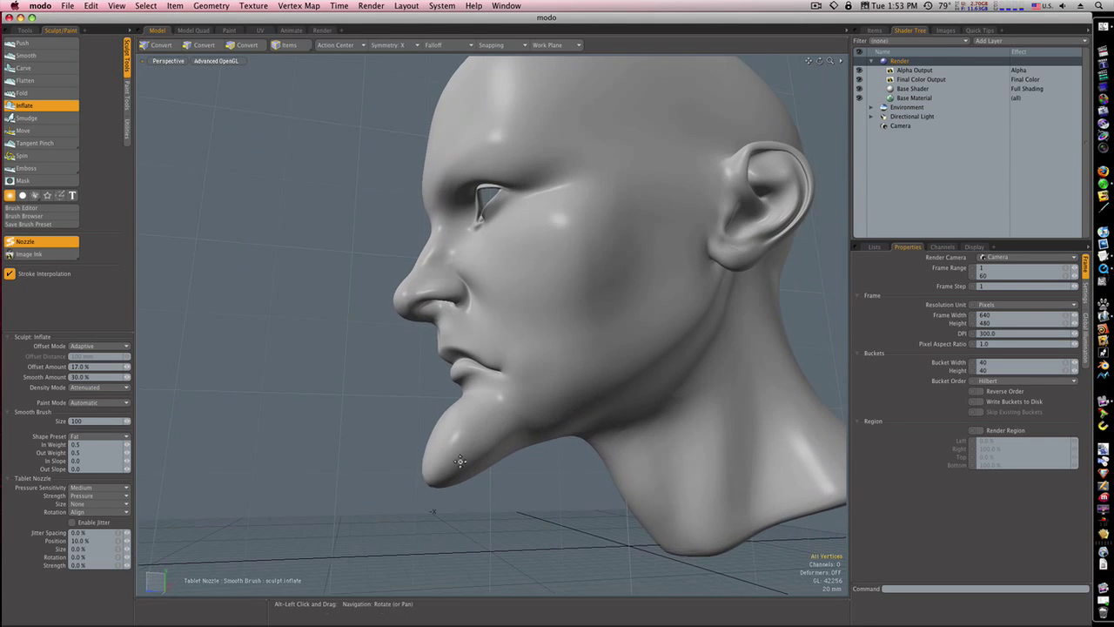
left_click(160, 44)
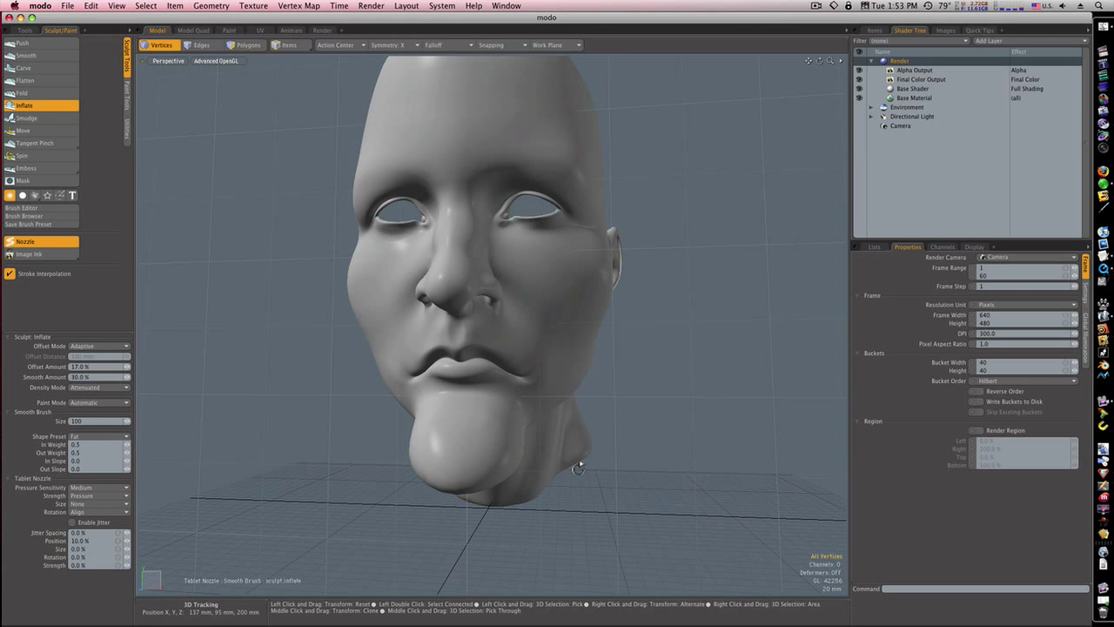
Step: Inflate the chin into a rounder bulge and pull the upper lip into a drooping pout
left_click_drag(579, 467, 615, 360)
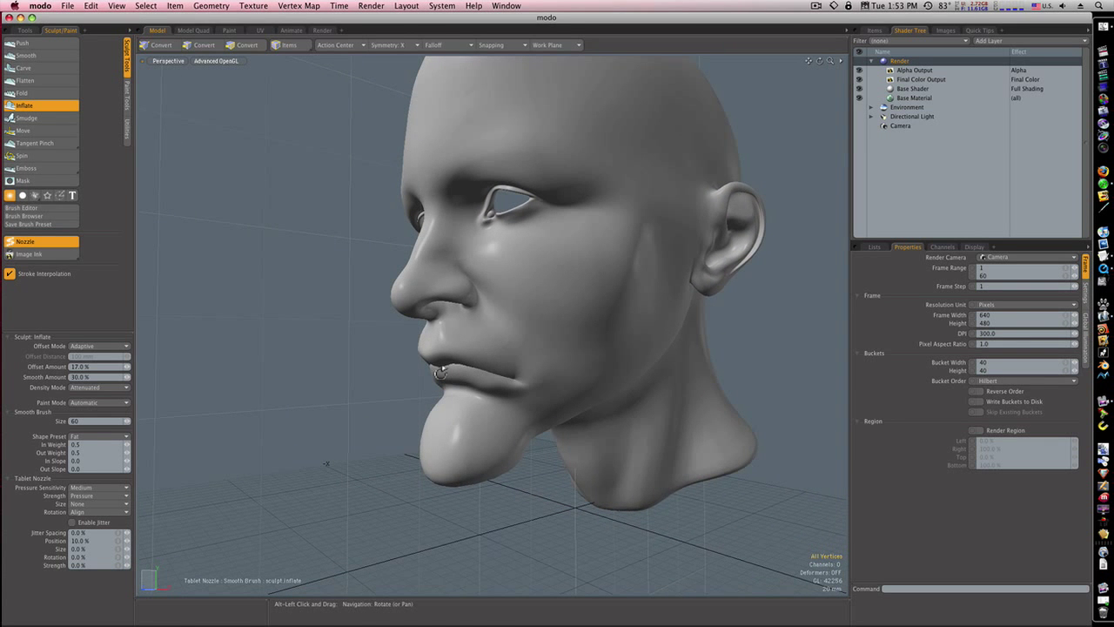
left_click(23, 130)
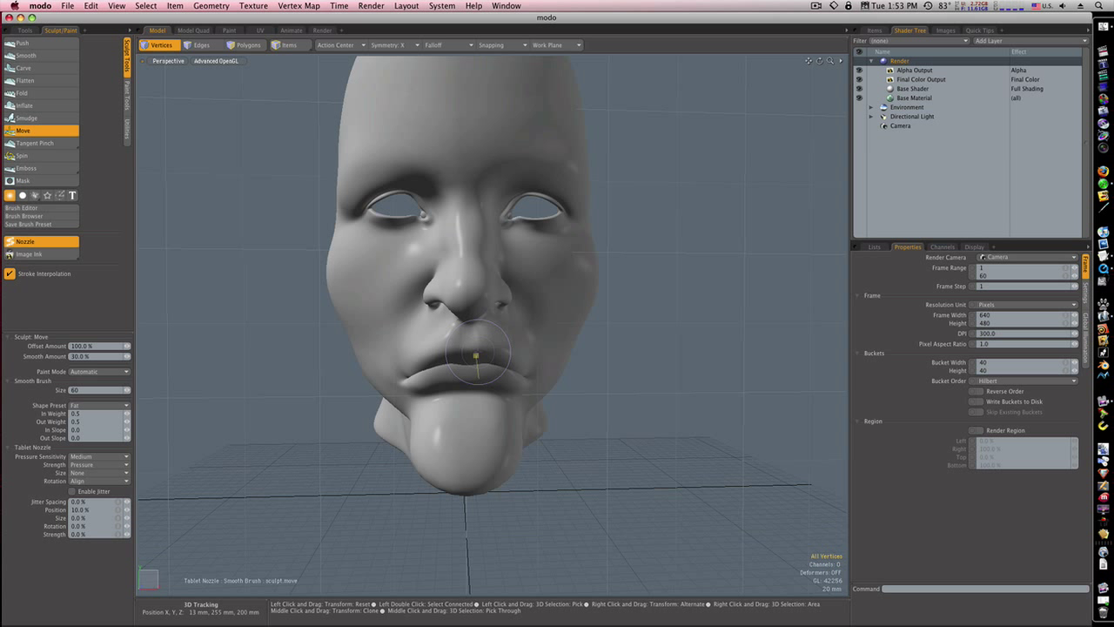
left_click(23, 68)
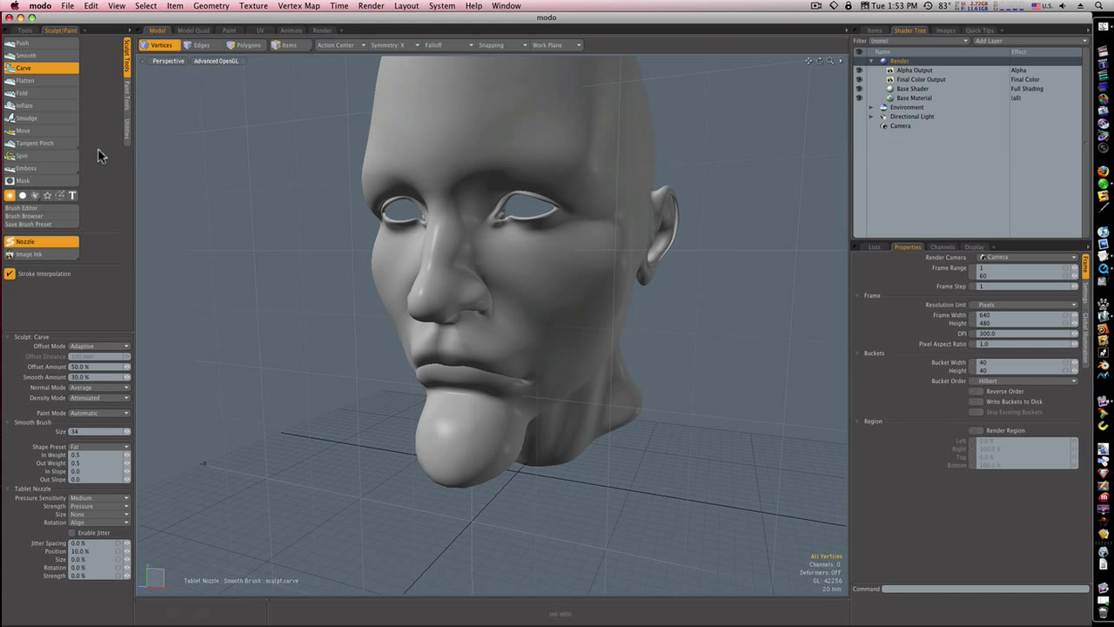
Step: Apply the Inflate brush to the tip of the nose
left_click(24, 104)
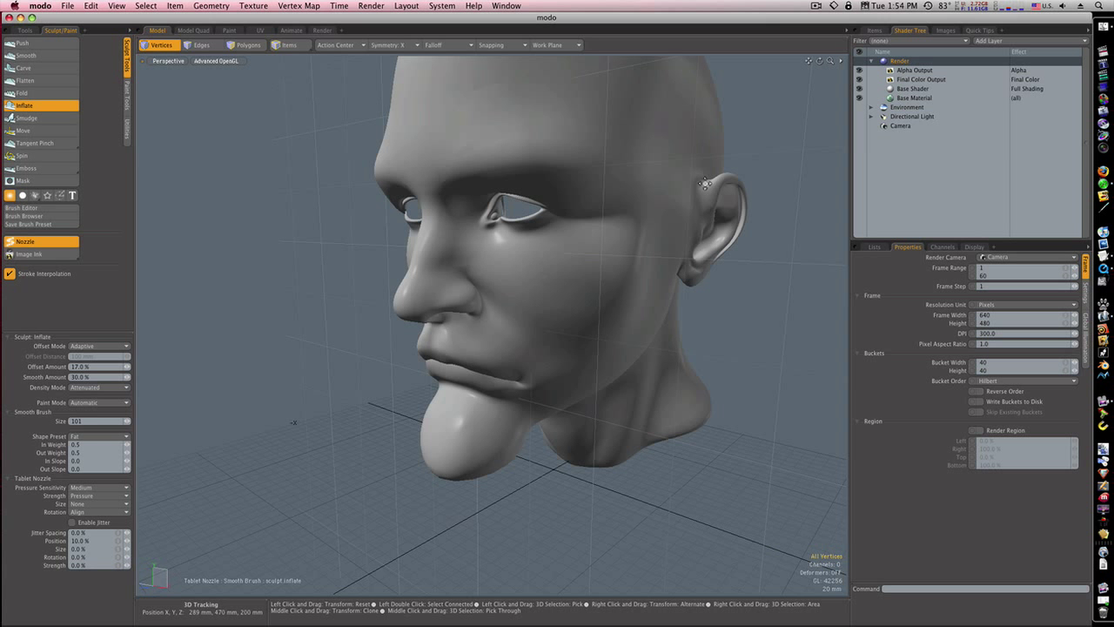
left_click_drag(705, 183, 617, 266)
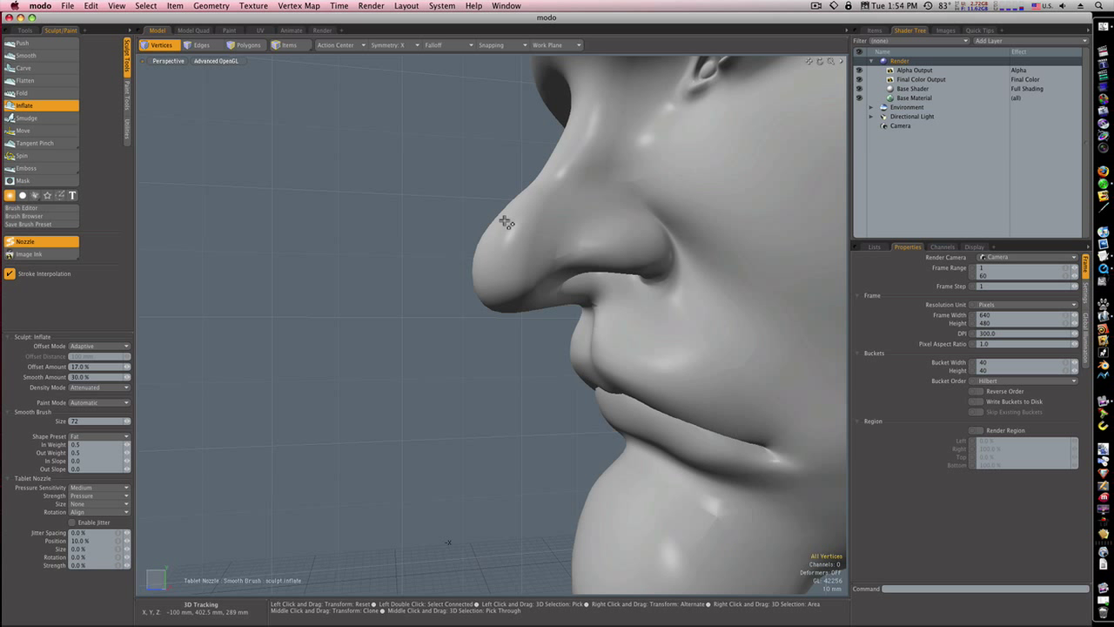
mouse_move(507, 302)
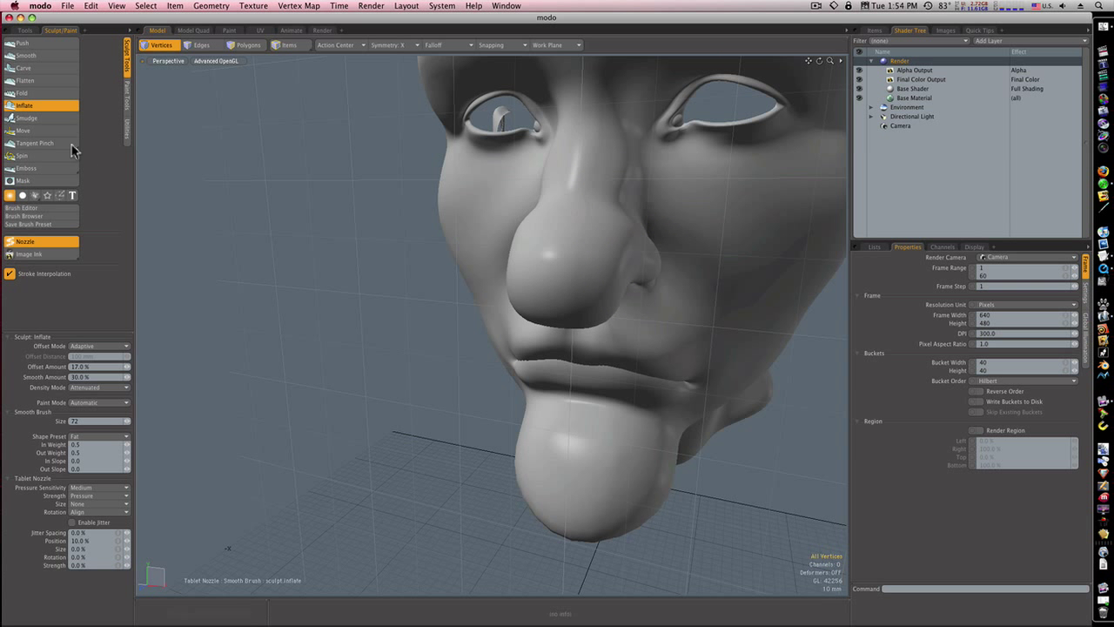
Step: Drag the nose tip out and down into a long hook, then view the whole head
left_click(23, 130)
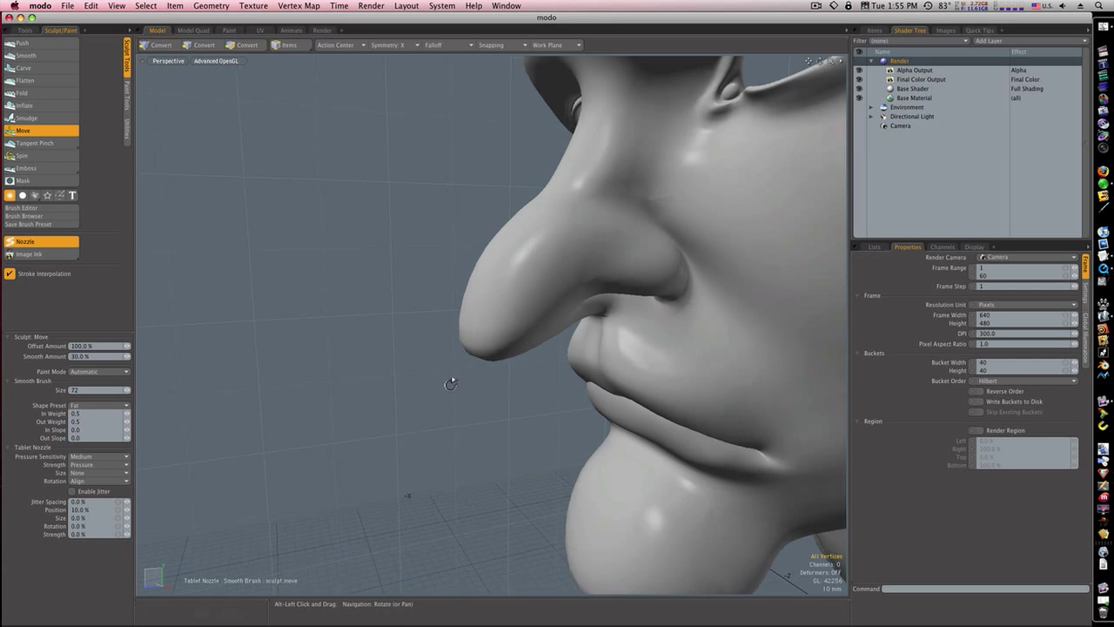
left_click_drag(451, 384, 588, 359)
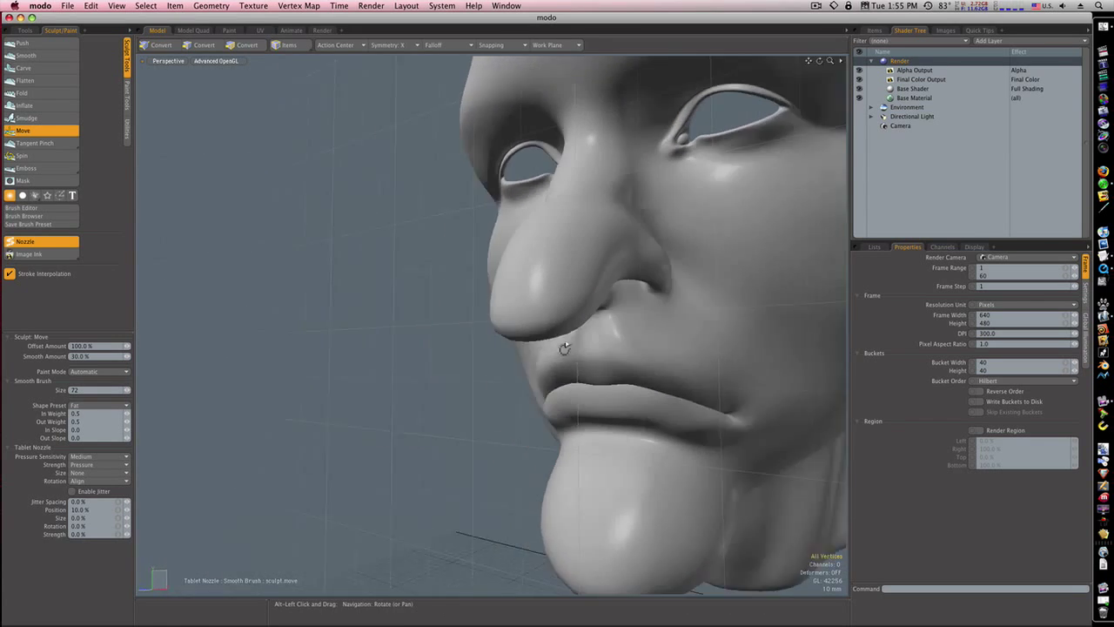
left_click_drag(564, 348, 599, 365)
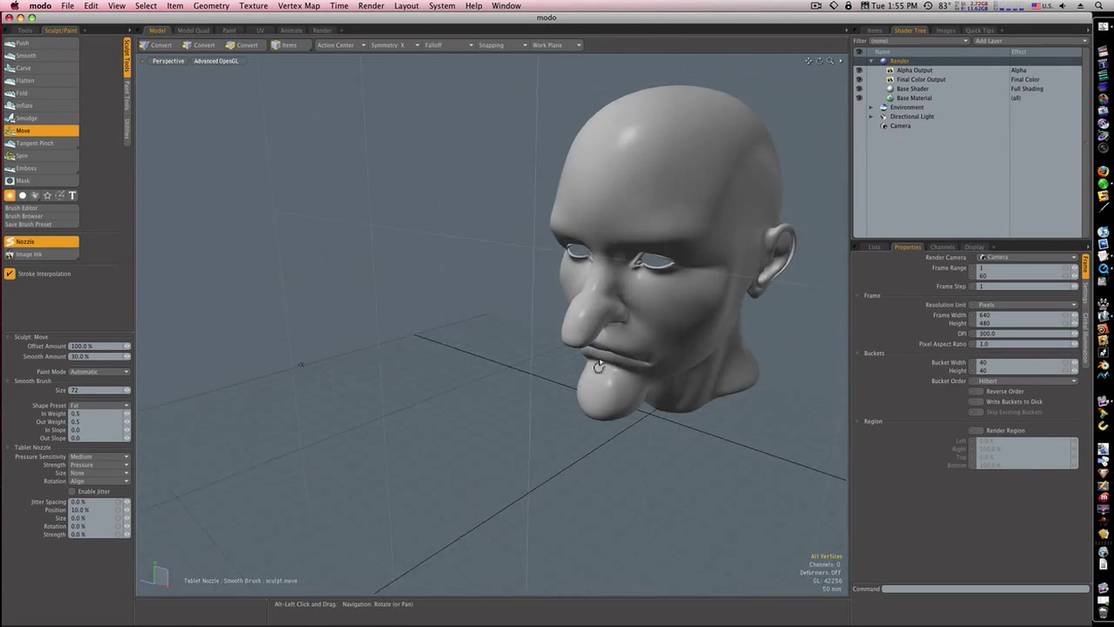
left_click_drag(599, 366, 567, 348)
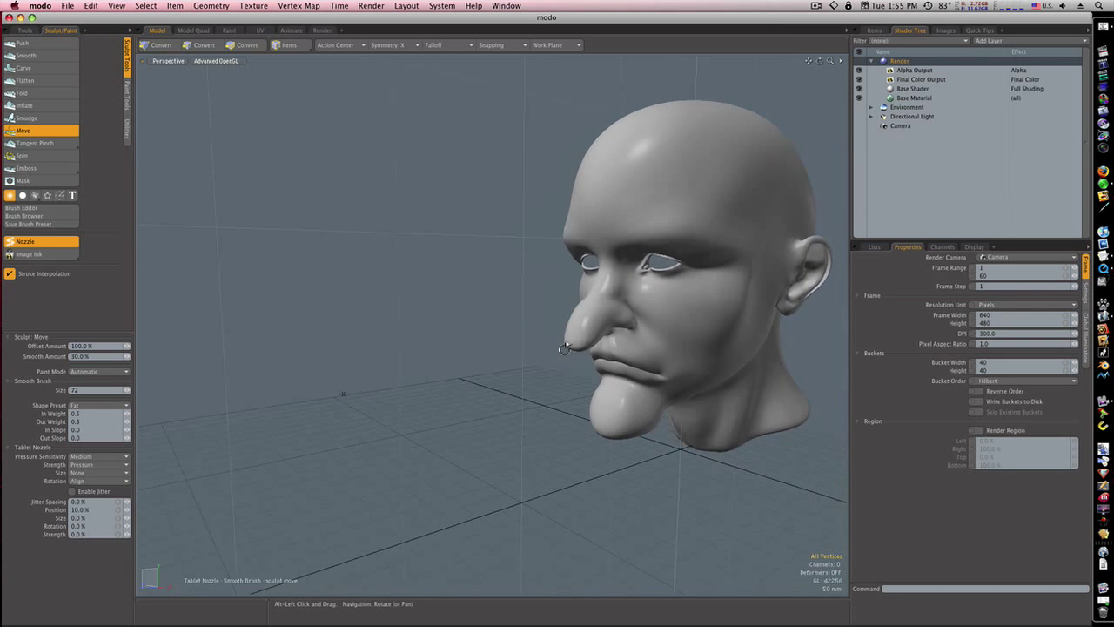
Step: Inflate the cheekbone in front of the ear with the Inflate brush
left_click(24, 106)
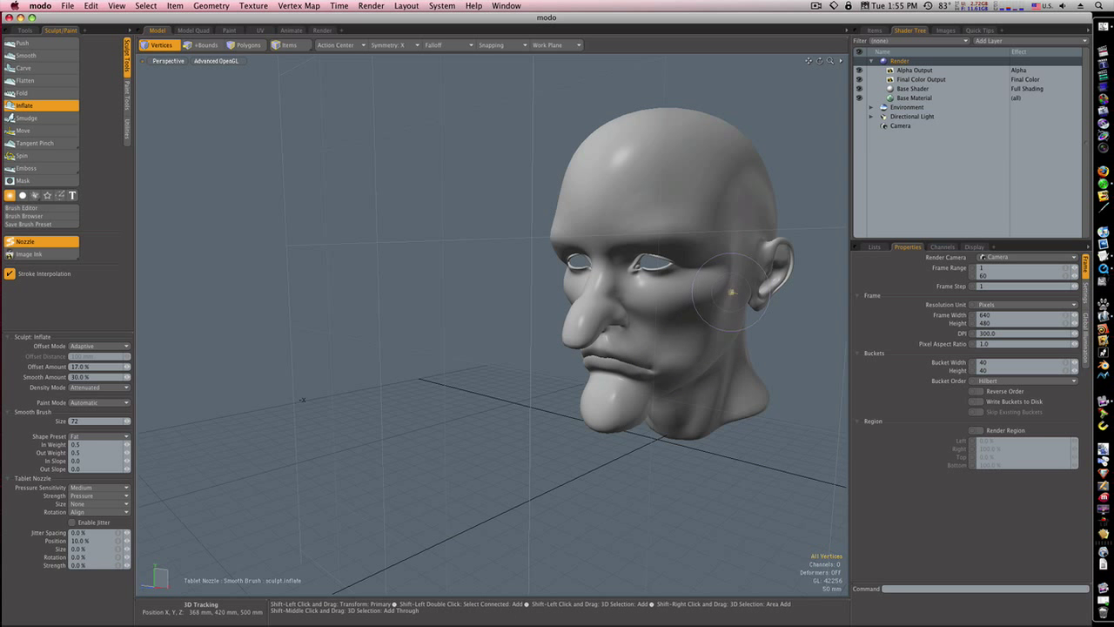
left_click_drag(732, 288, 738, 370)
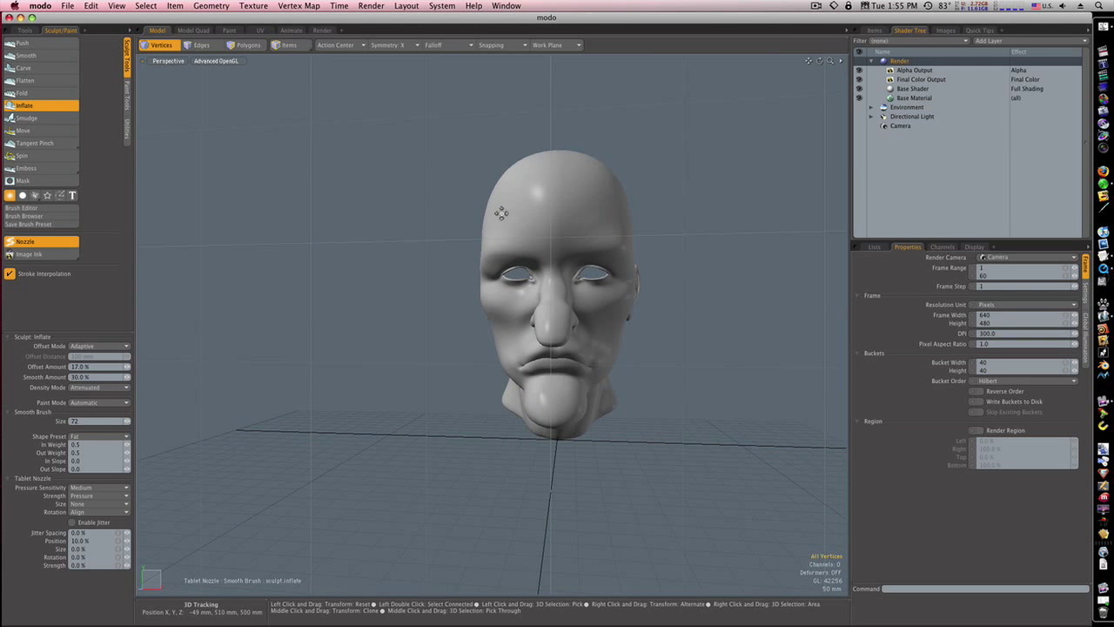
Step: Carve creases along the eyelids with the Carve brush, orbiting closer to the face
left_click(24, 68)
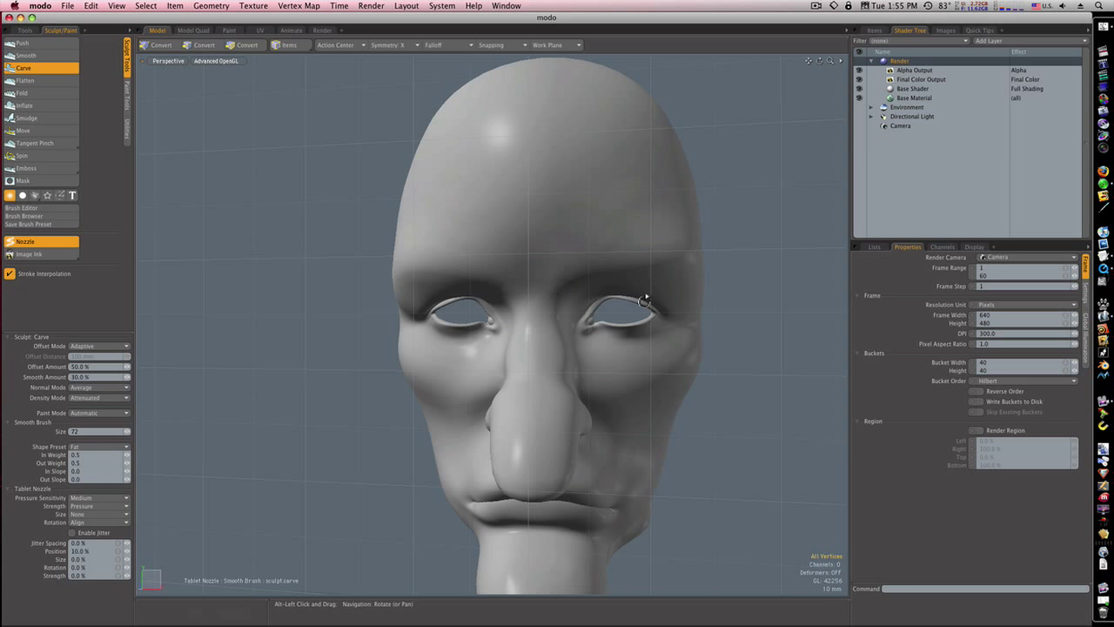
left_click_drag(644, 300, 640, 278)
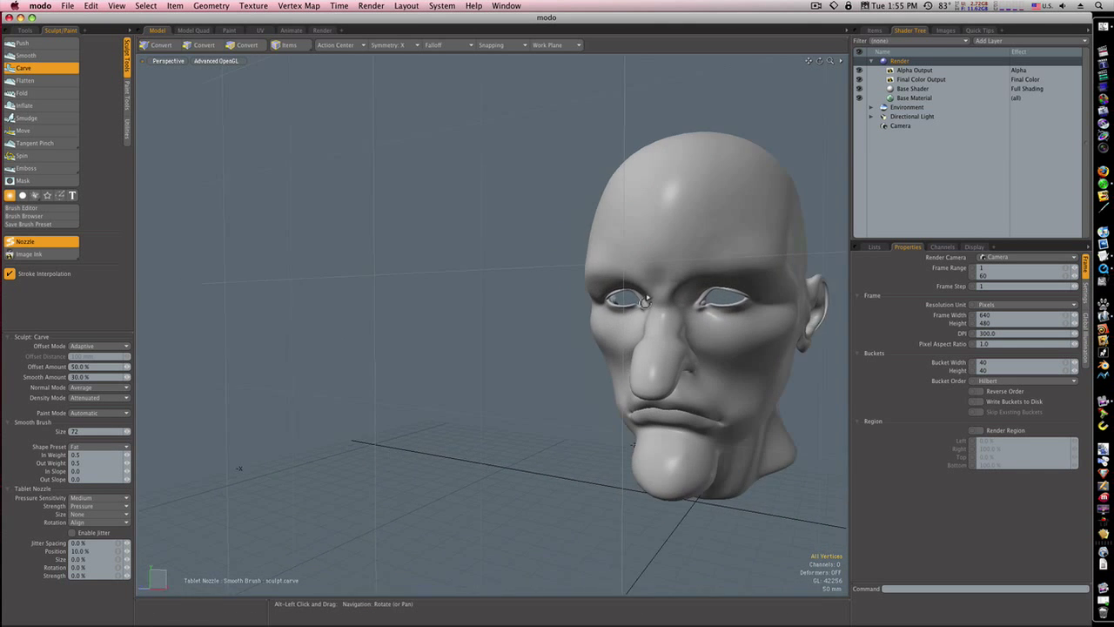
left_click_drag(644, 304, 550, 268)
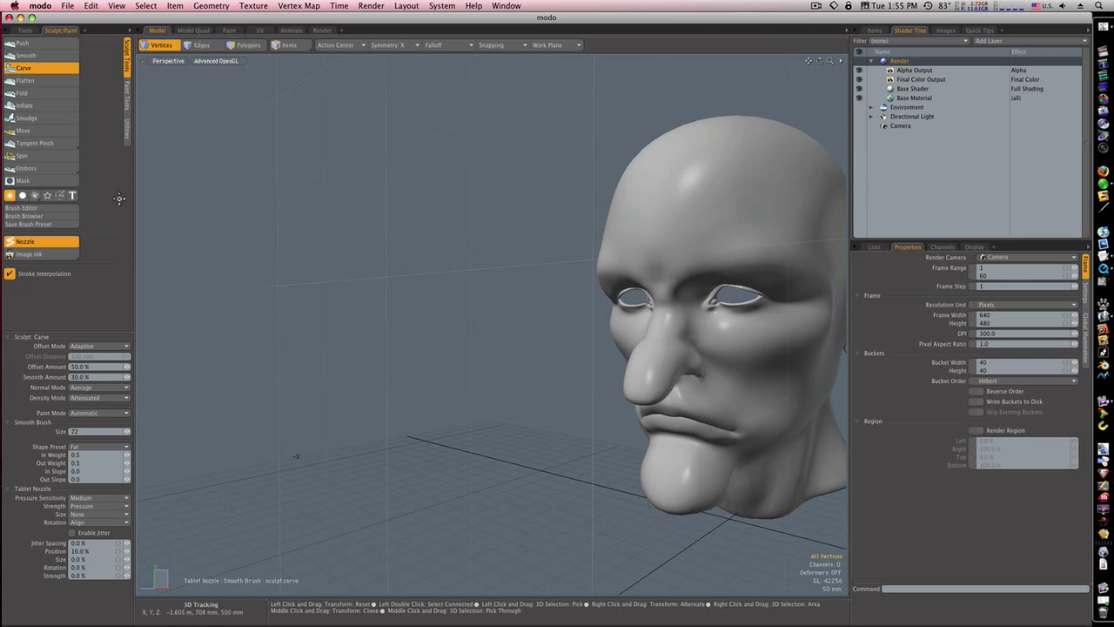
Step: Make a short Inflate pass, then activate the Move sculpt brush
left_click(24, 106)
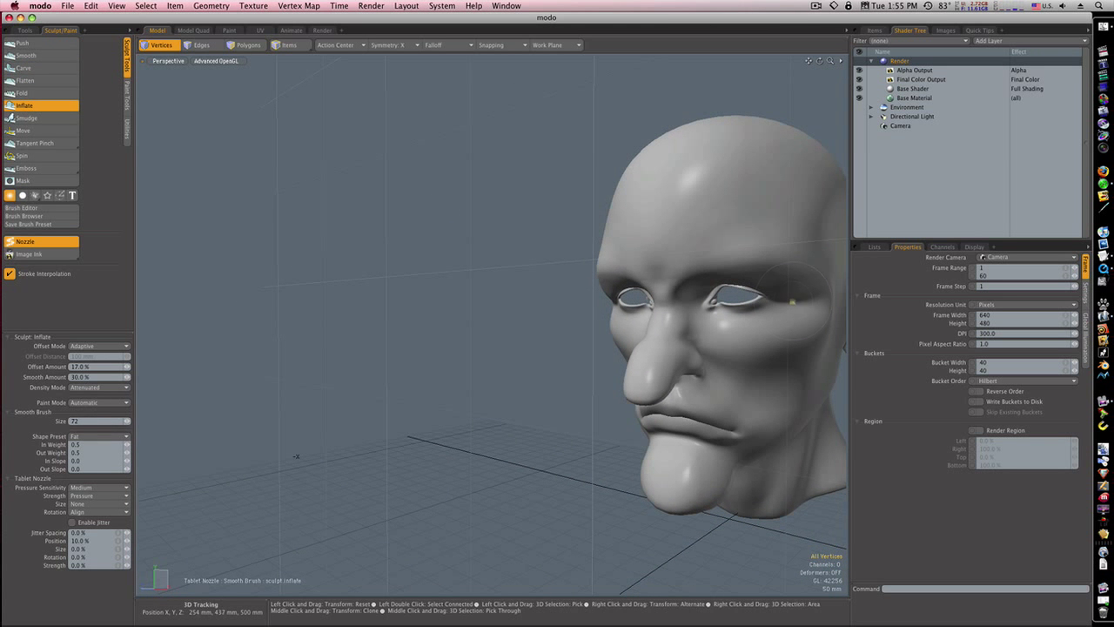
mouse_move(801, 298)
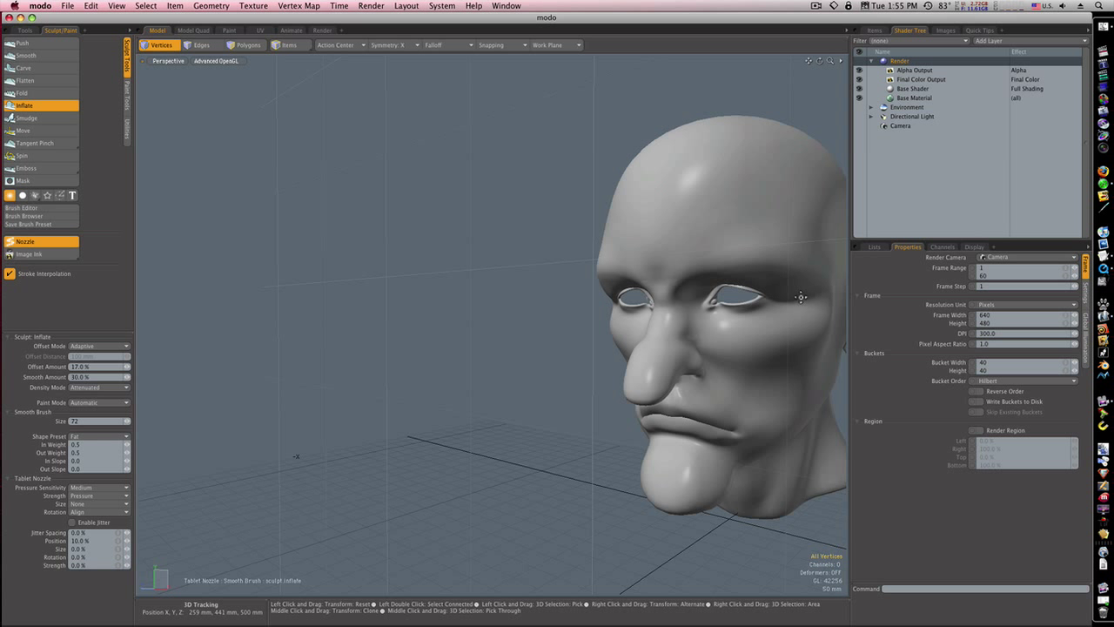
mouse_move(816, 213)
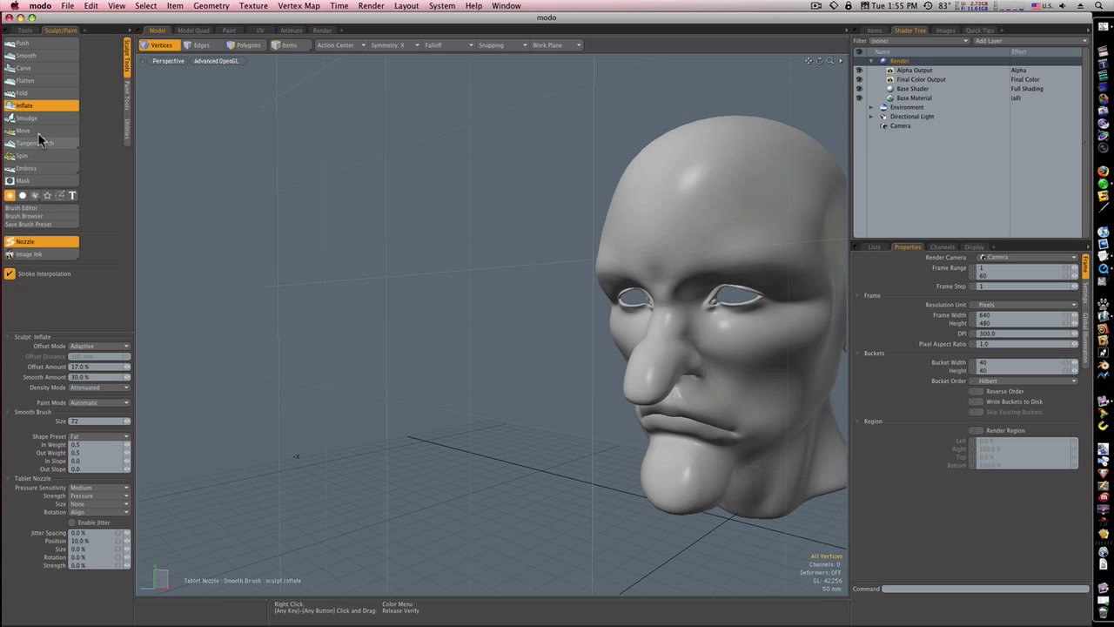
left_click(22, 130)
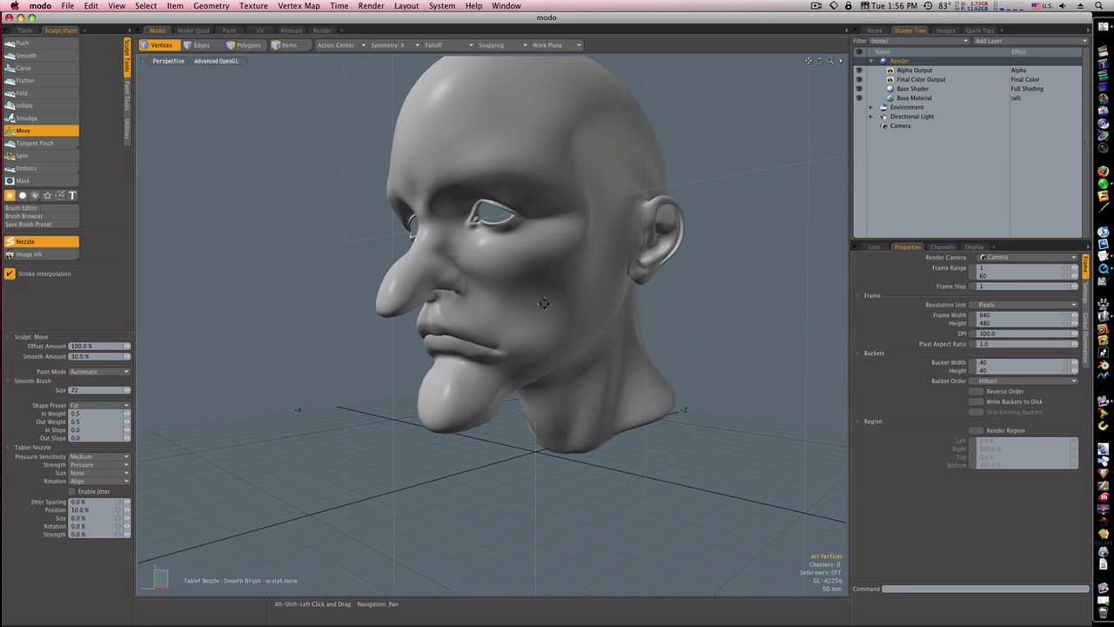
Step: Orbit the head to a front view and reselect the Inflate, then Move, sculpt brush
left_click_drag(544, 303, 585, 341)
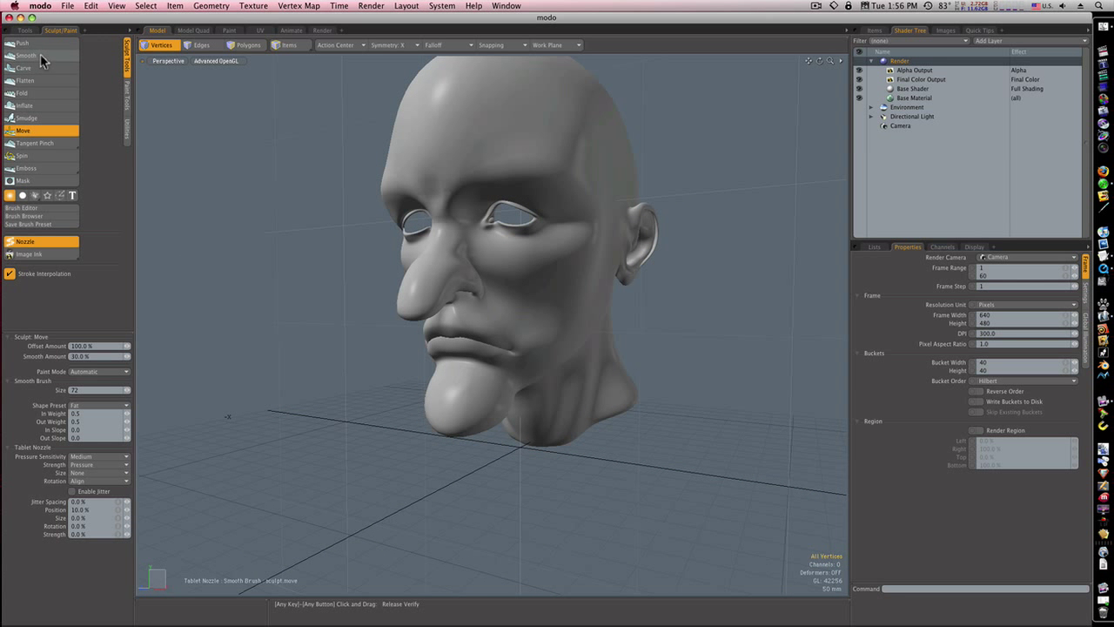
left_click(24, 104)
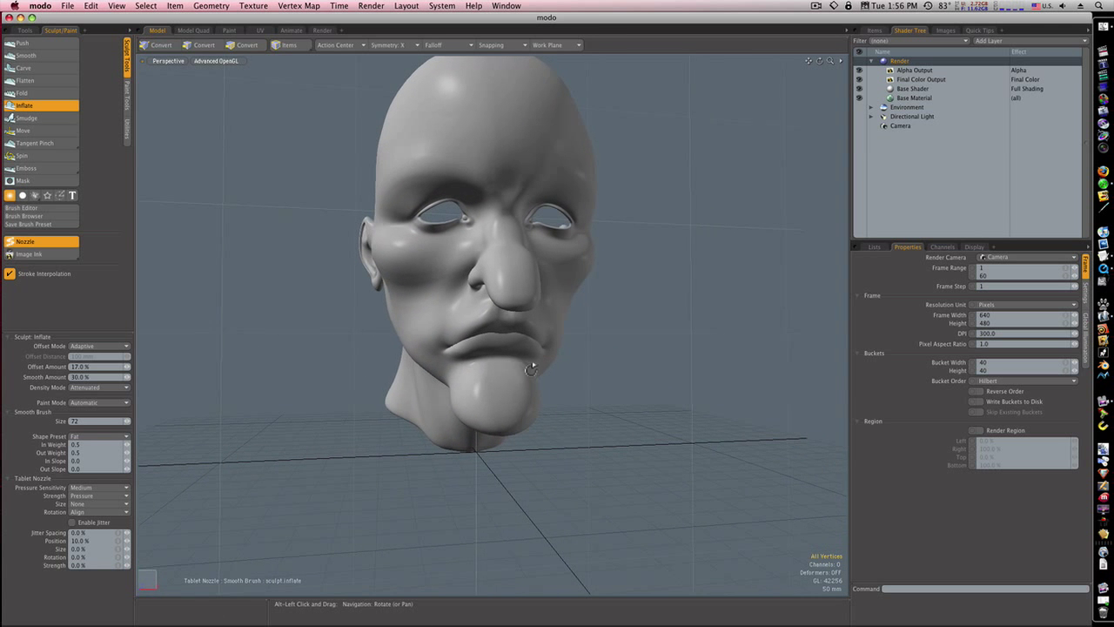
left_click(161, 44)
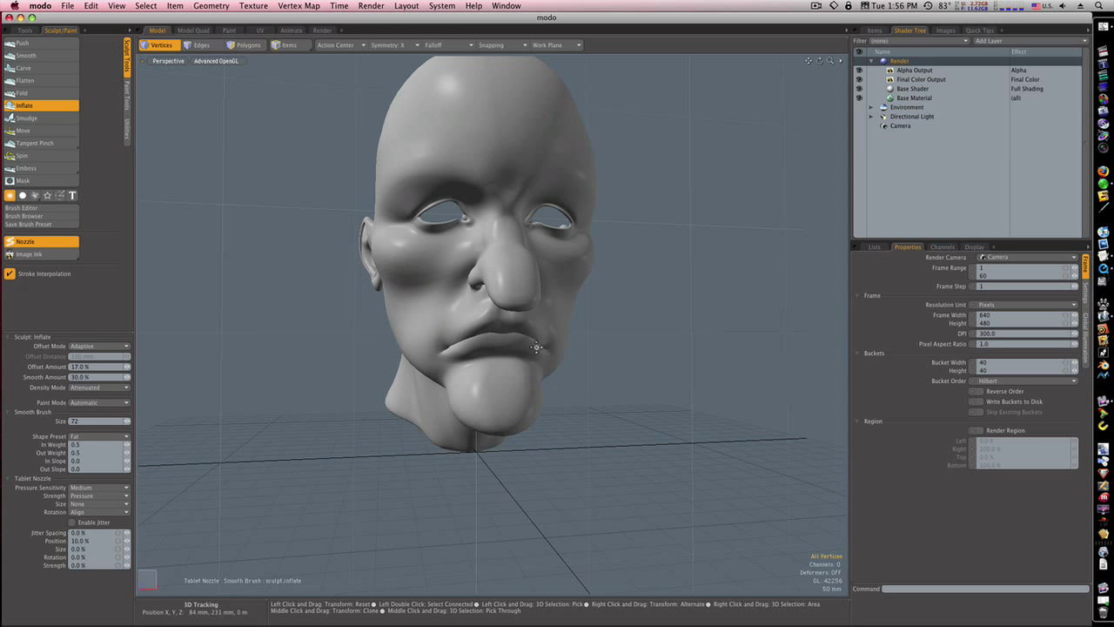
Step: Orbit through three-quarter, front and both profile views to check the hollow cheeks
left_click_drag(537, 348, 532, 381)
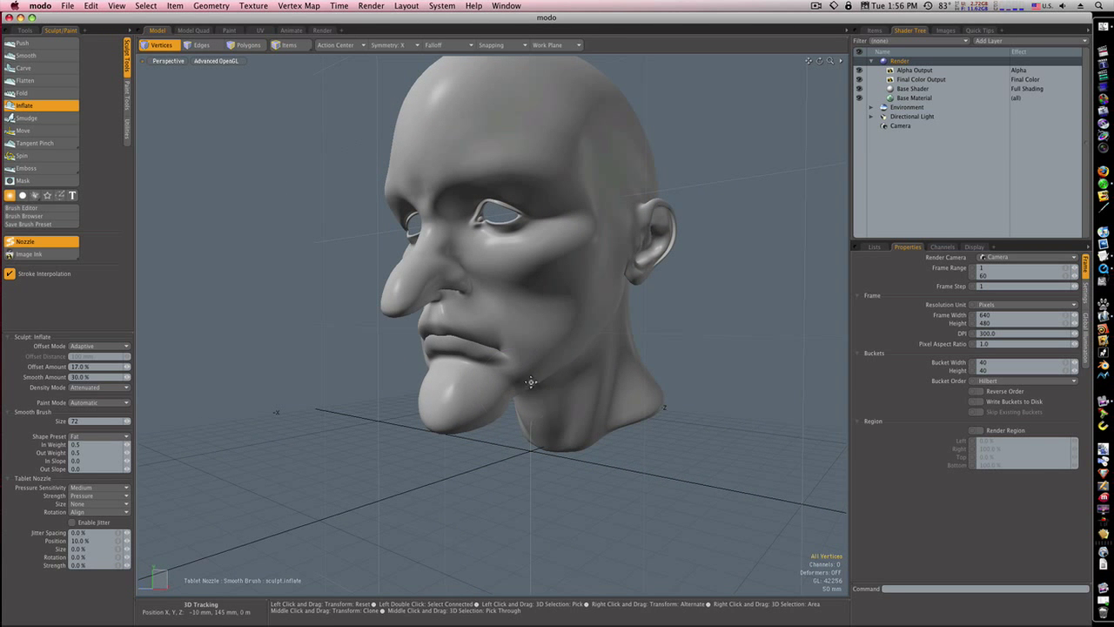
left_click_drag(531, 383, 562, 383)
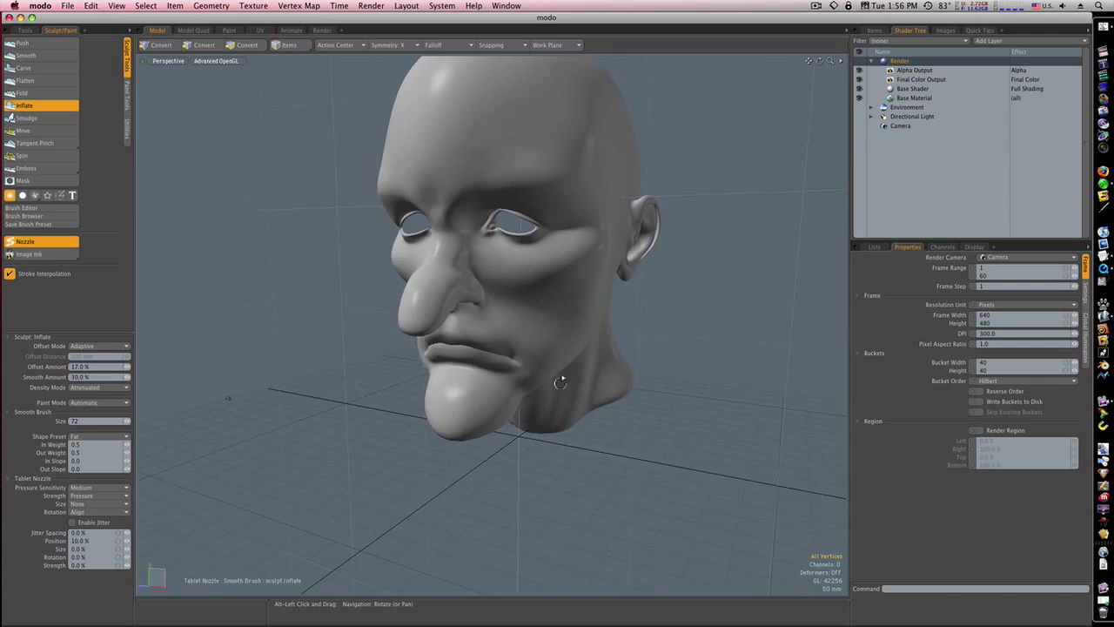
left_click_drag(560, 383, 694, 359)
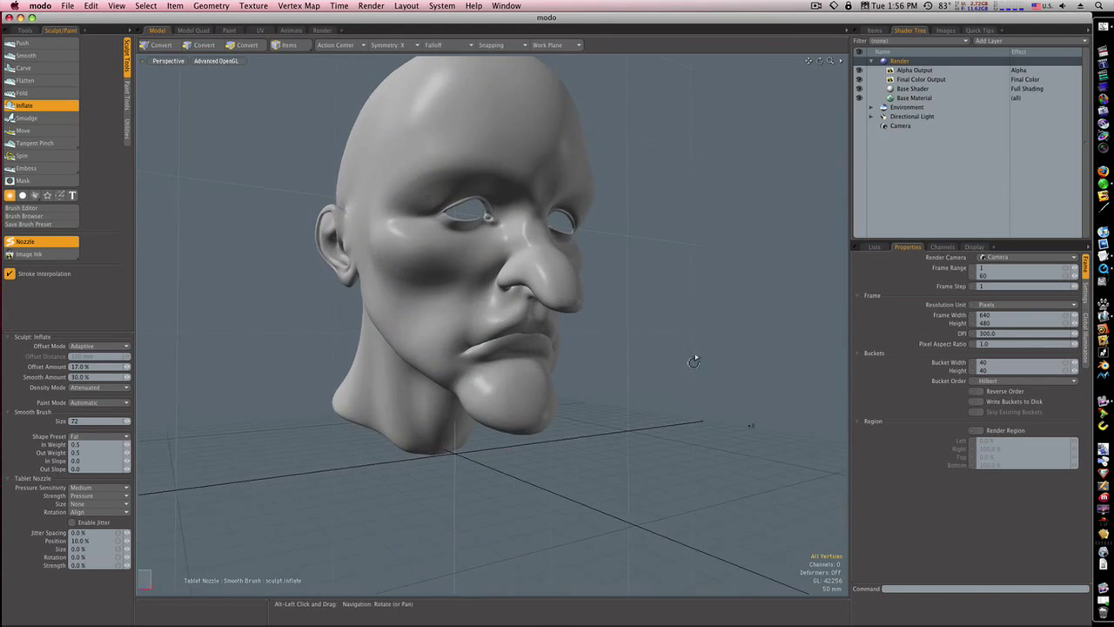
left_click_drag(694, 359, 625, 348)
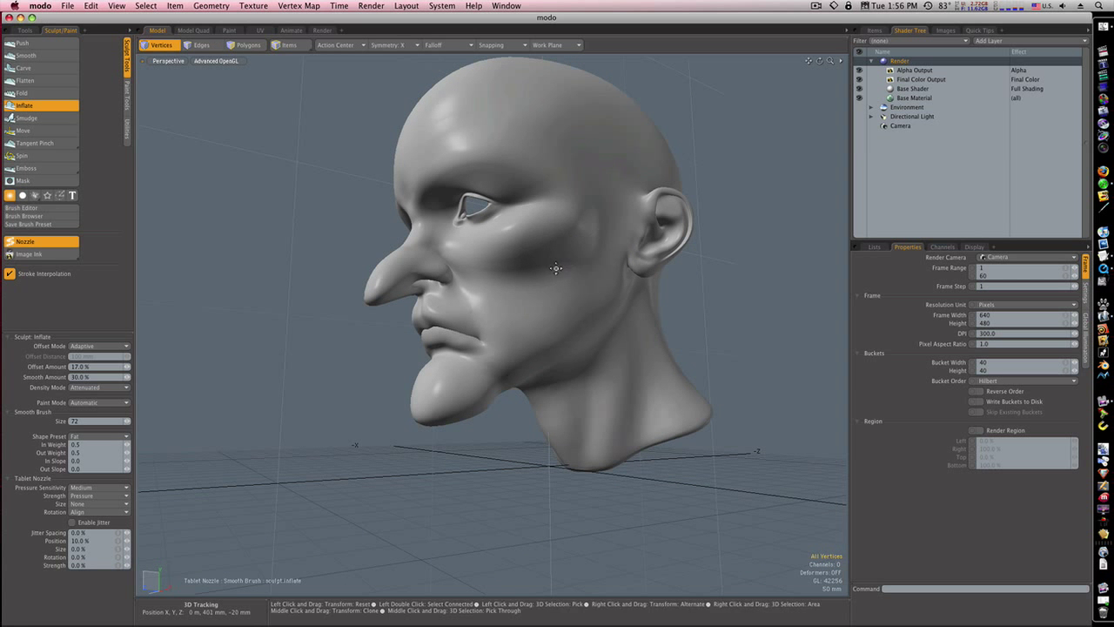
left_click_drag(558, 269, 642, 305)
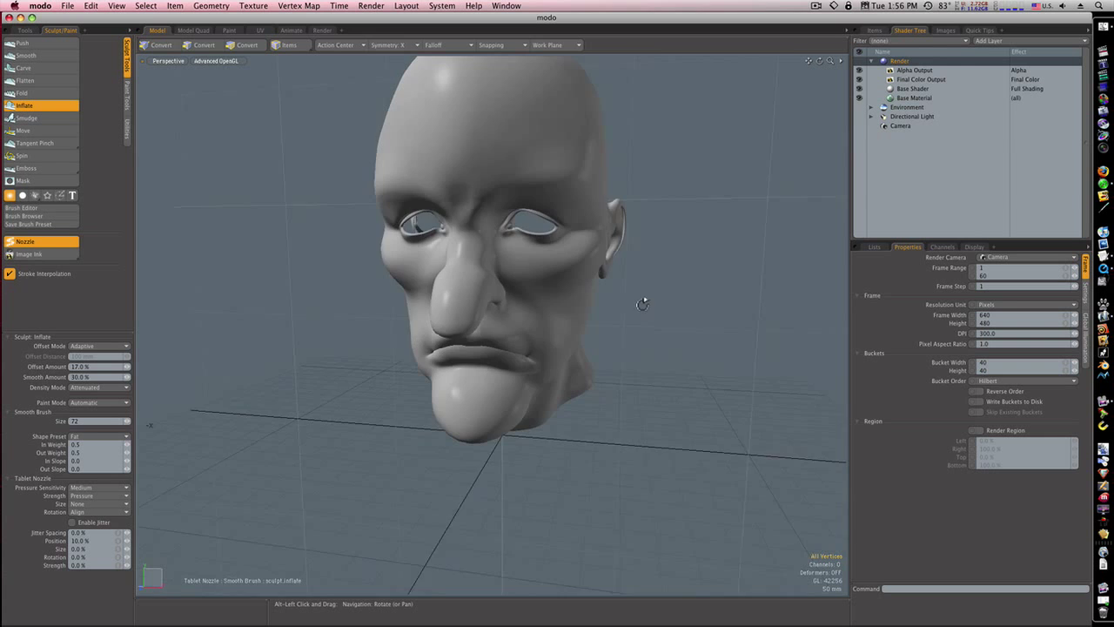
left_click_drag(642, 304, 500, 292)
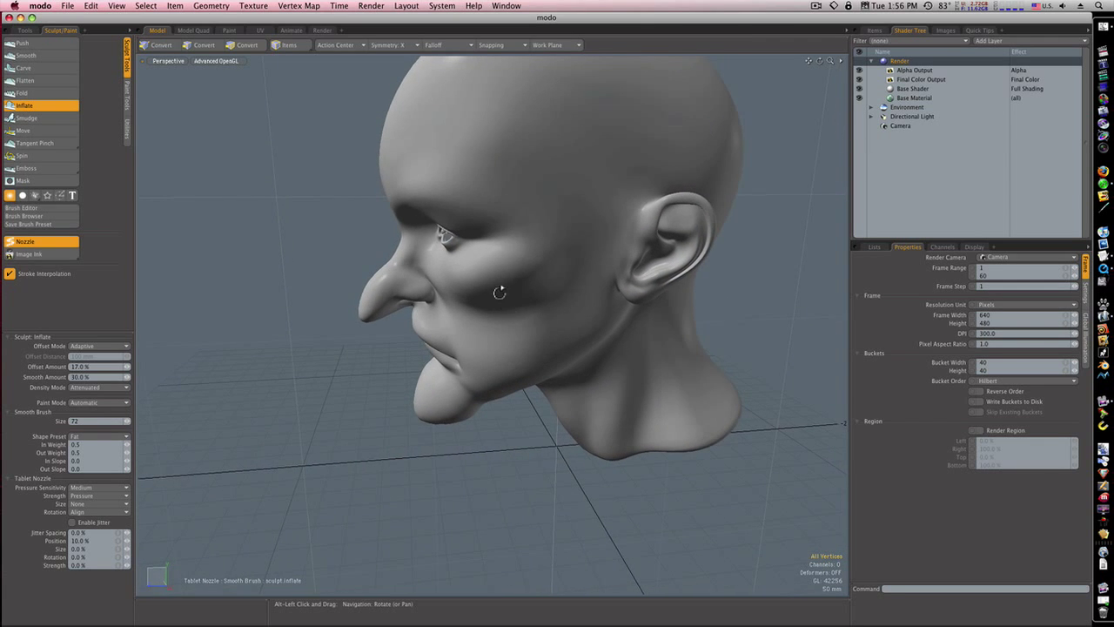
left_click_drag(501, 291, 589, 277)
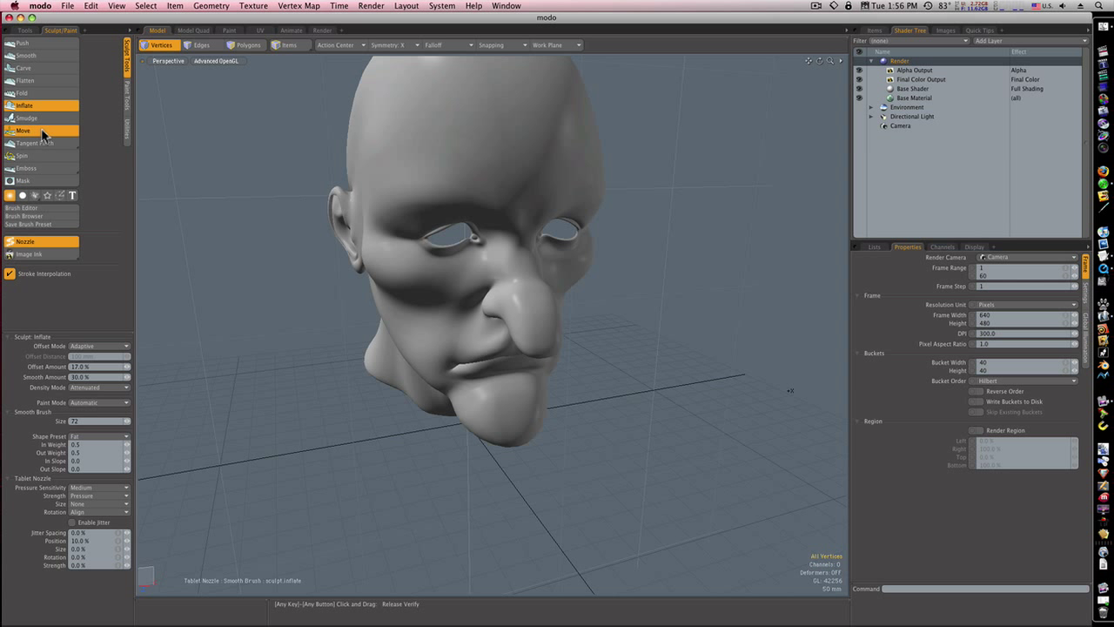
left_click(23, 130)
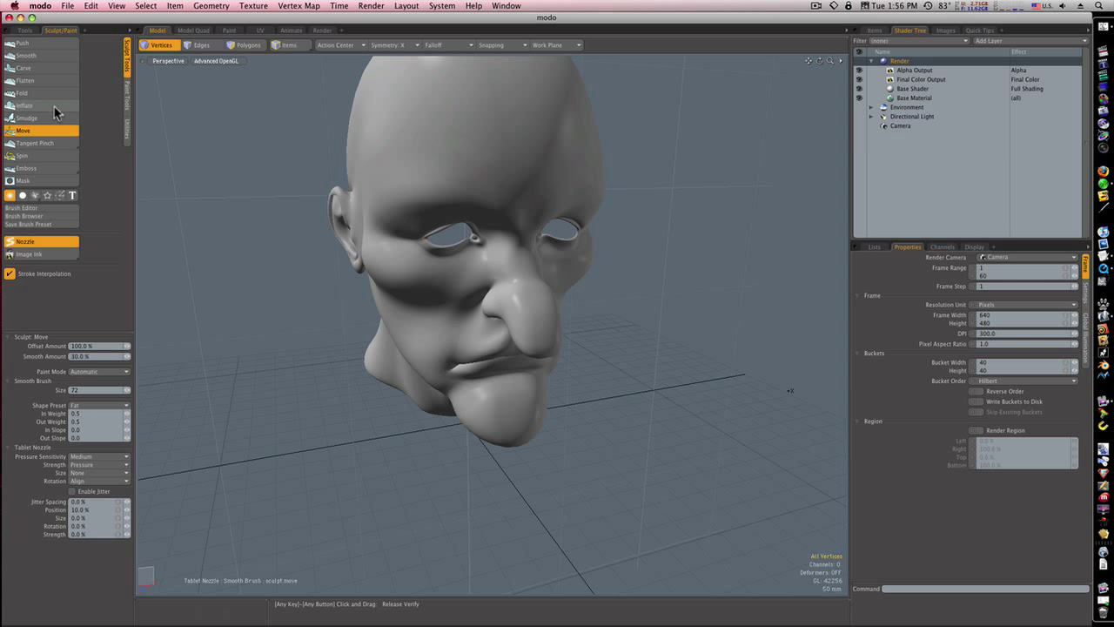
left_click(24, 105)
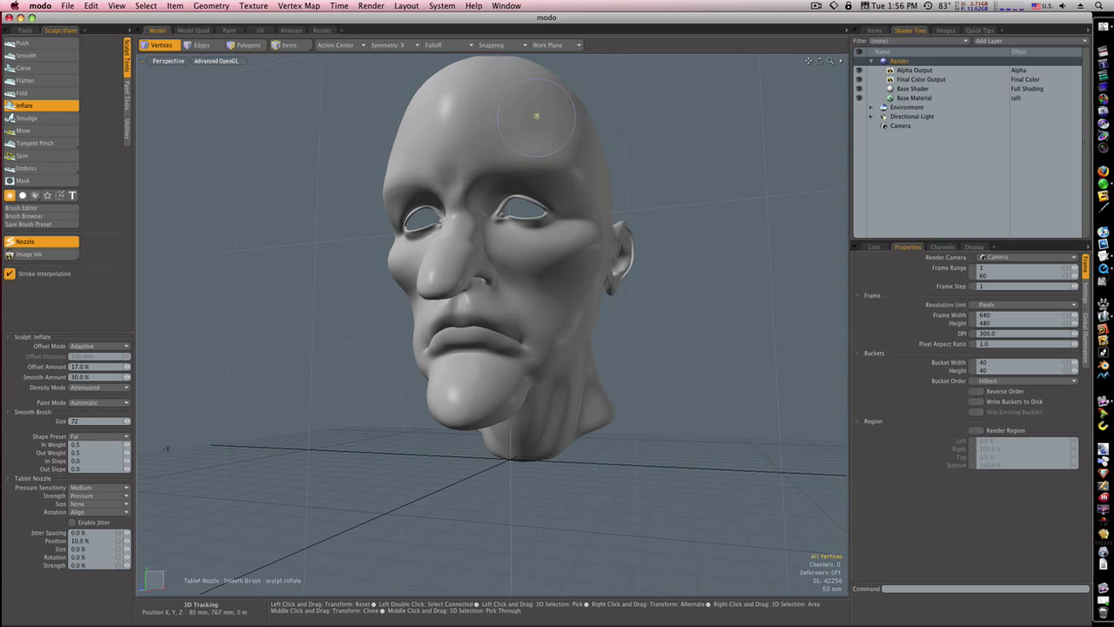
mouse_move(600, 166)
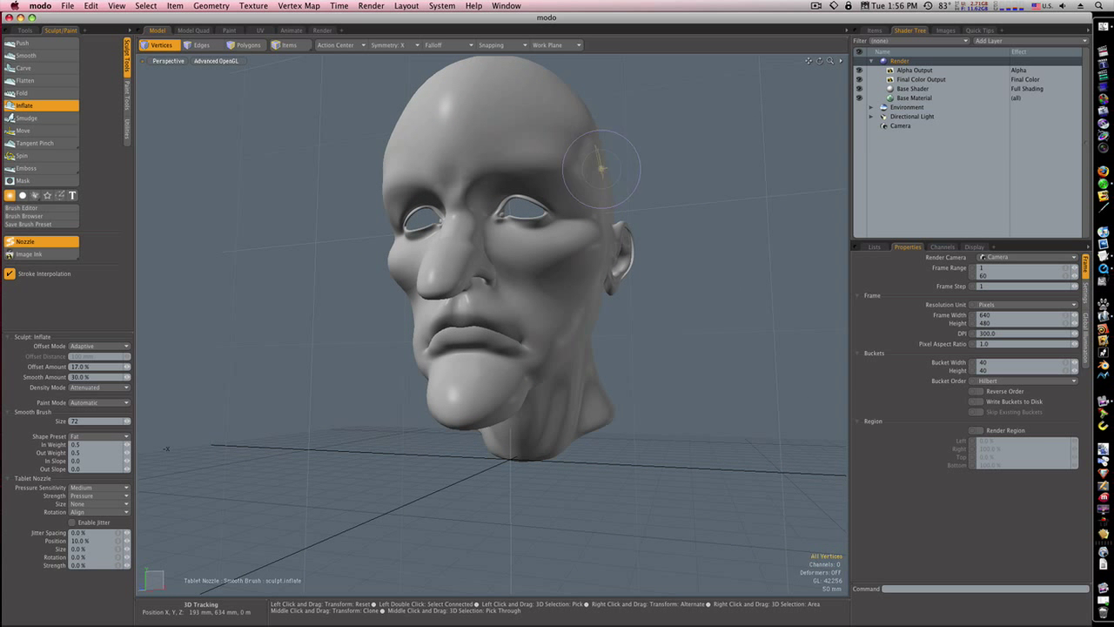
mouse_move(500, 130)
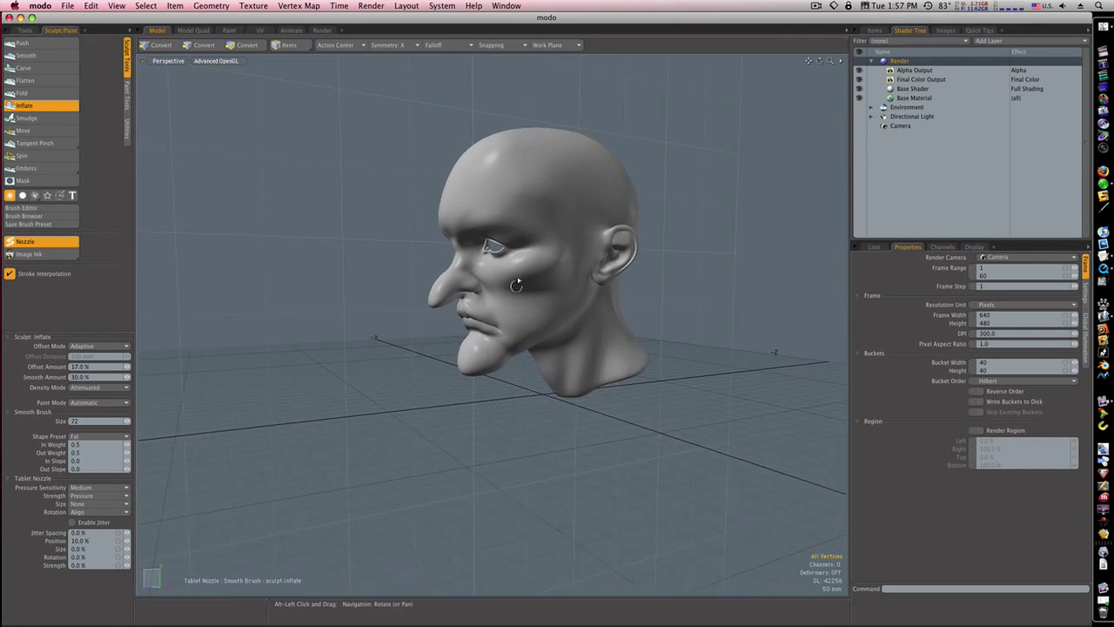
left_click_drag(516, 285, 636, 278)
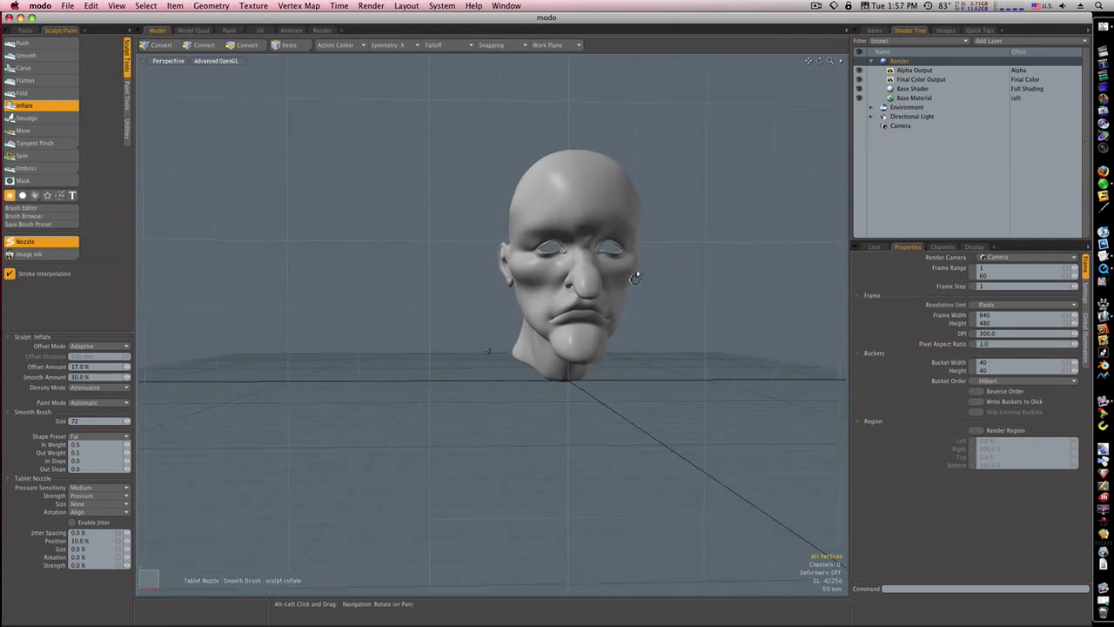
left_click_drag(636, 279, 588, 275)
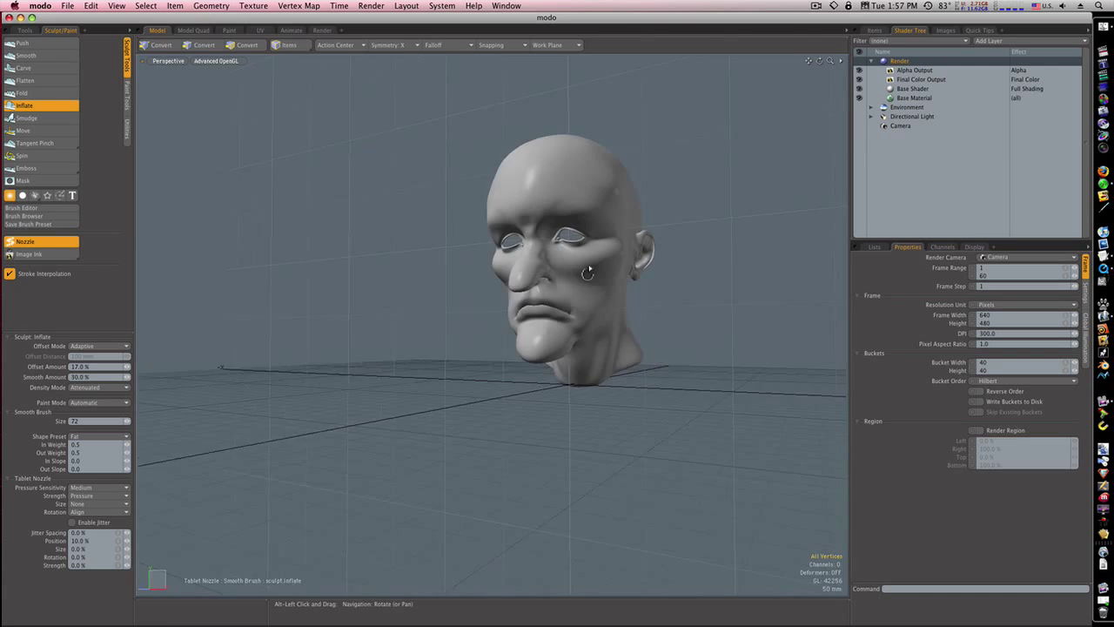
left_click_drag(588, 274, 549, 279)
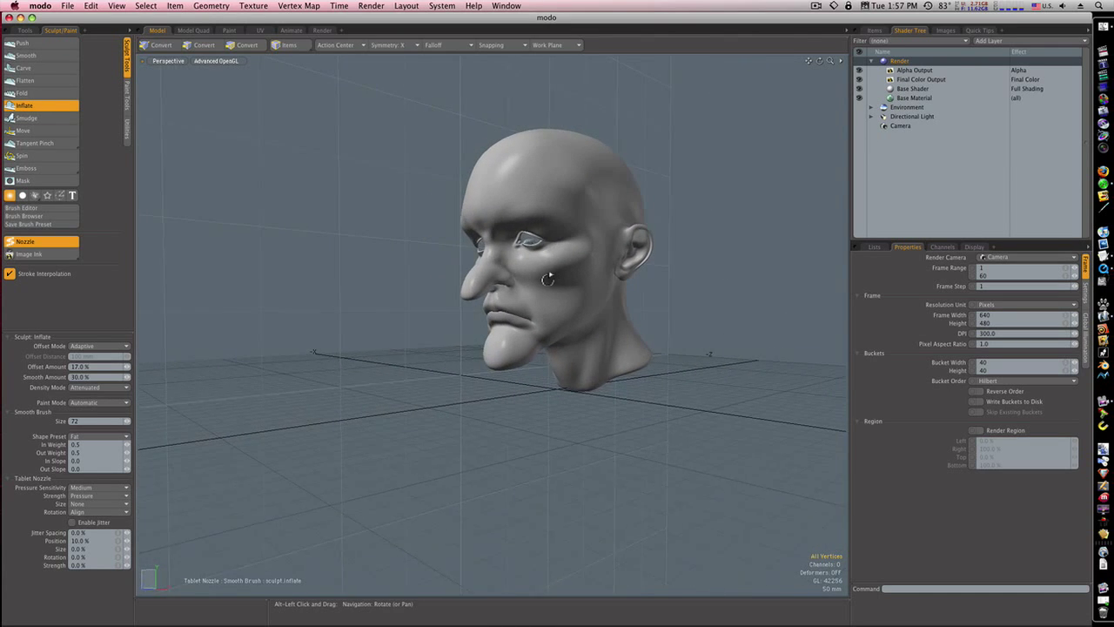
left_click_drag(549, 279, 588, 310)
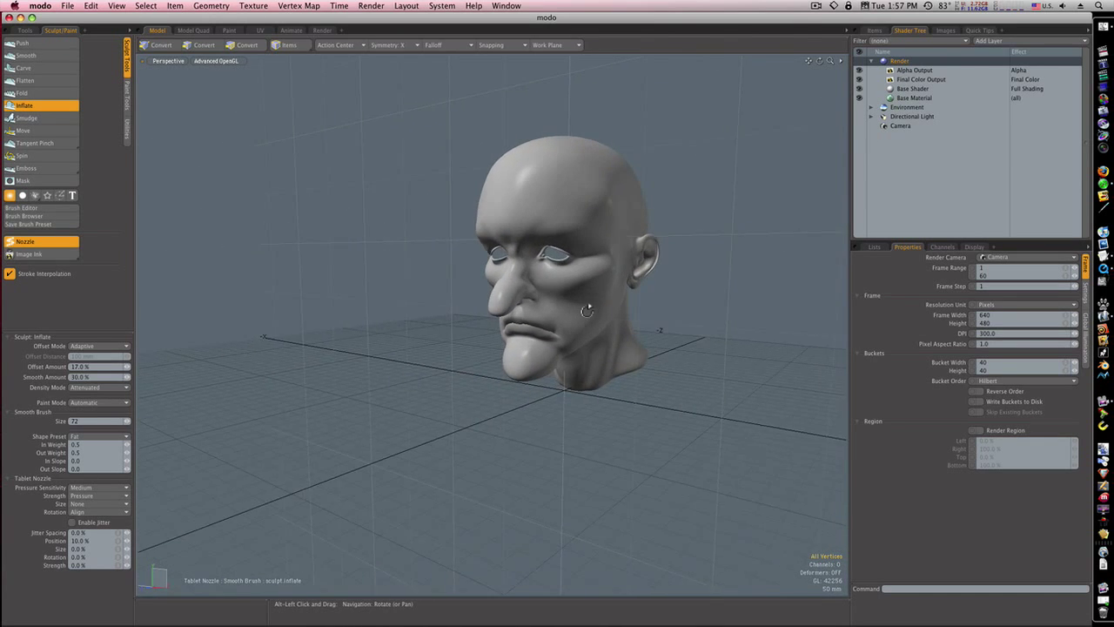